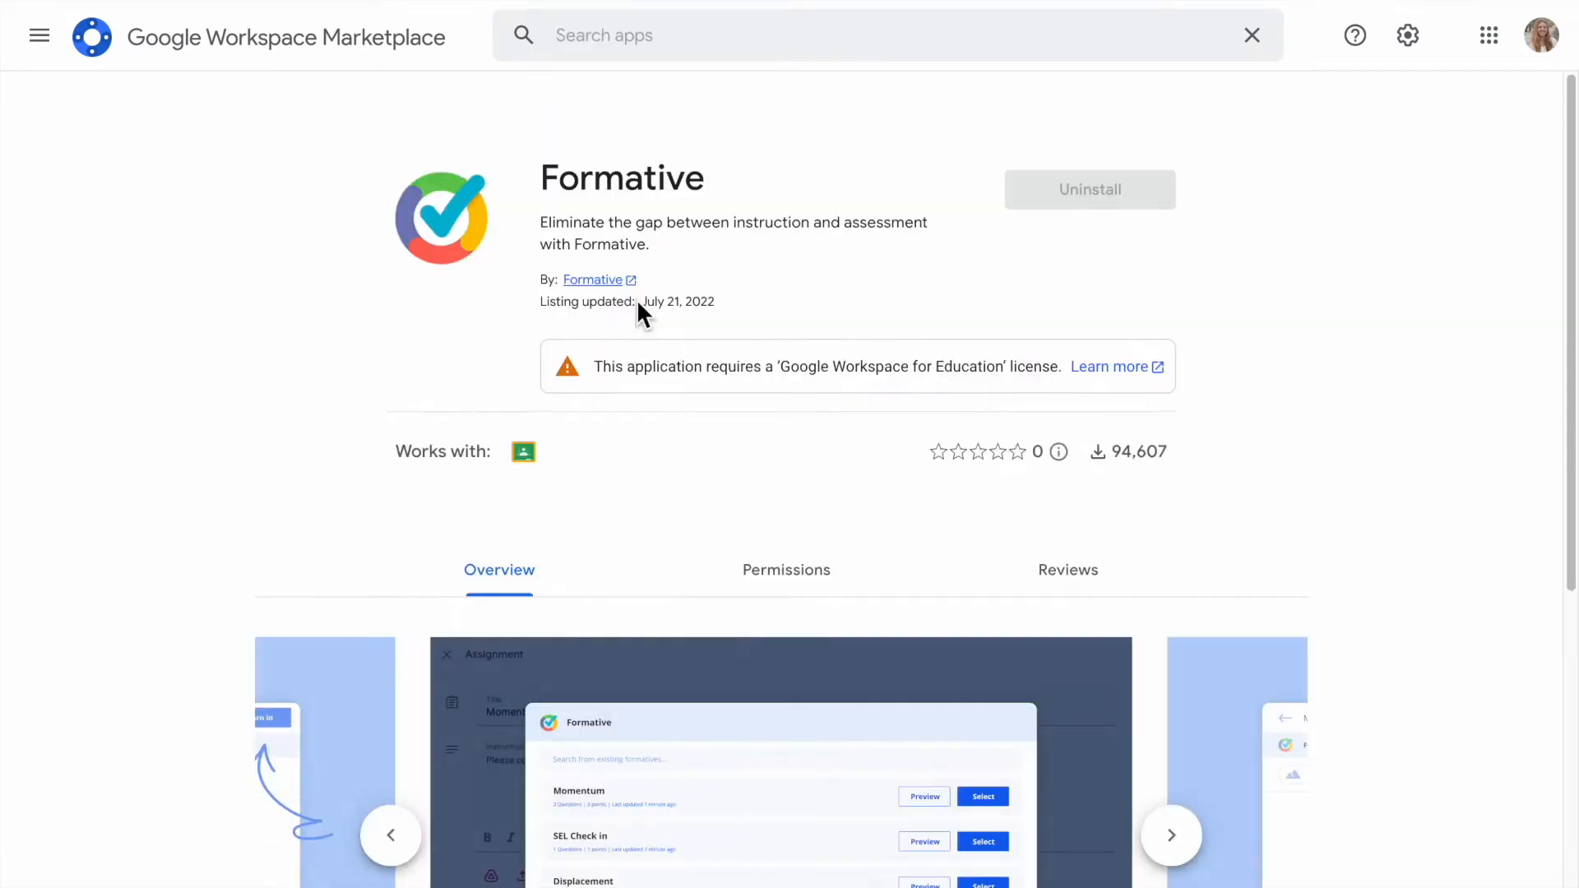
mouse_move(646, 365)
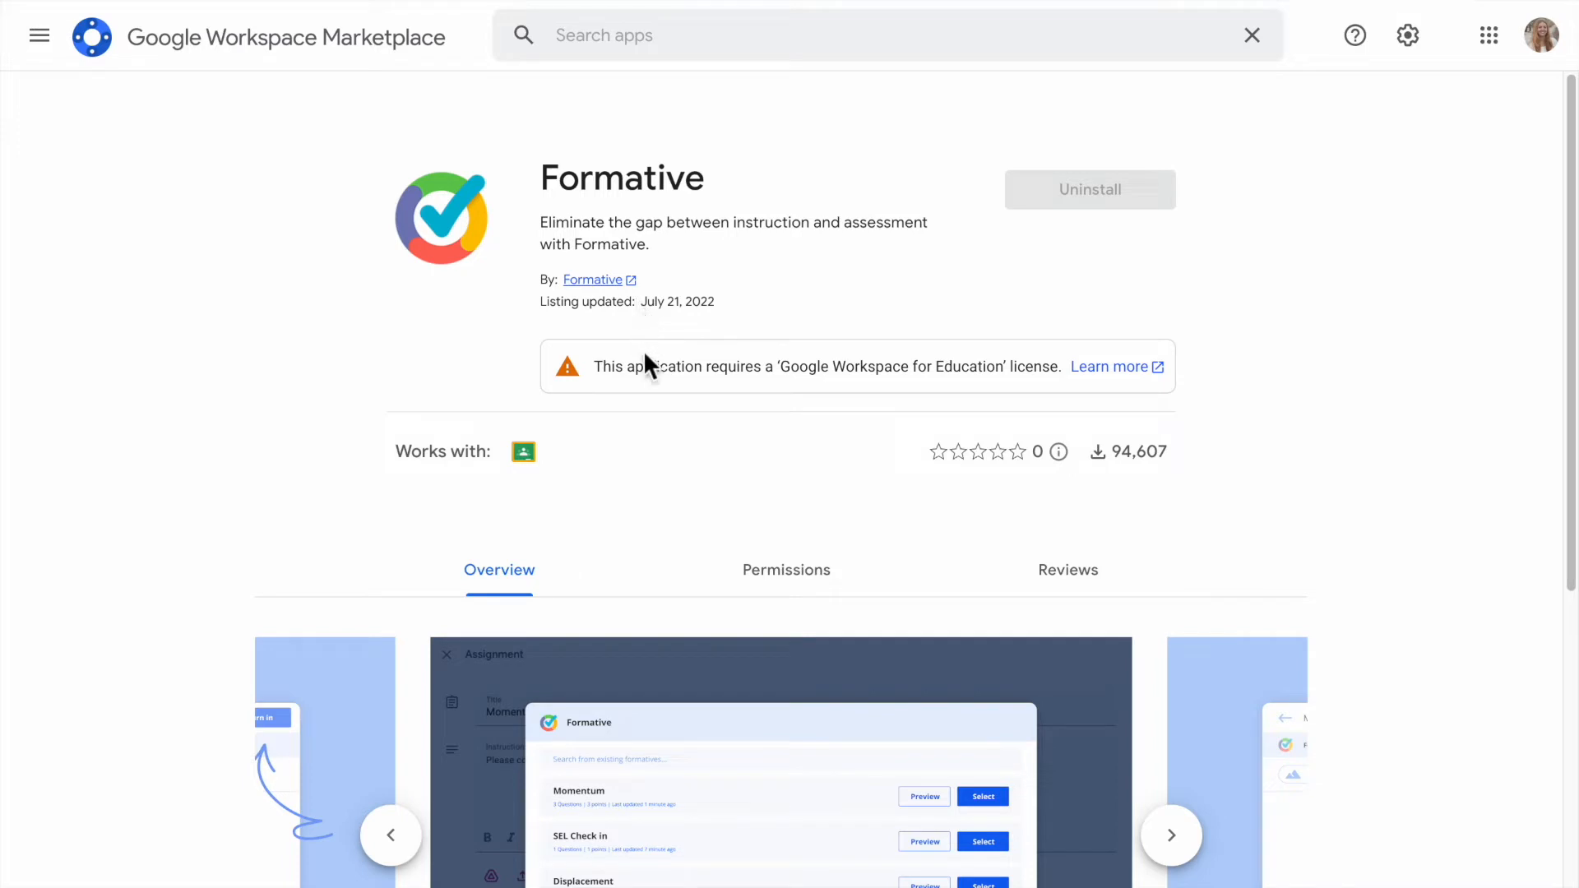
mouse_move(683, 523)
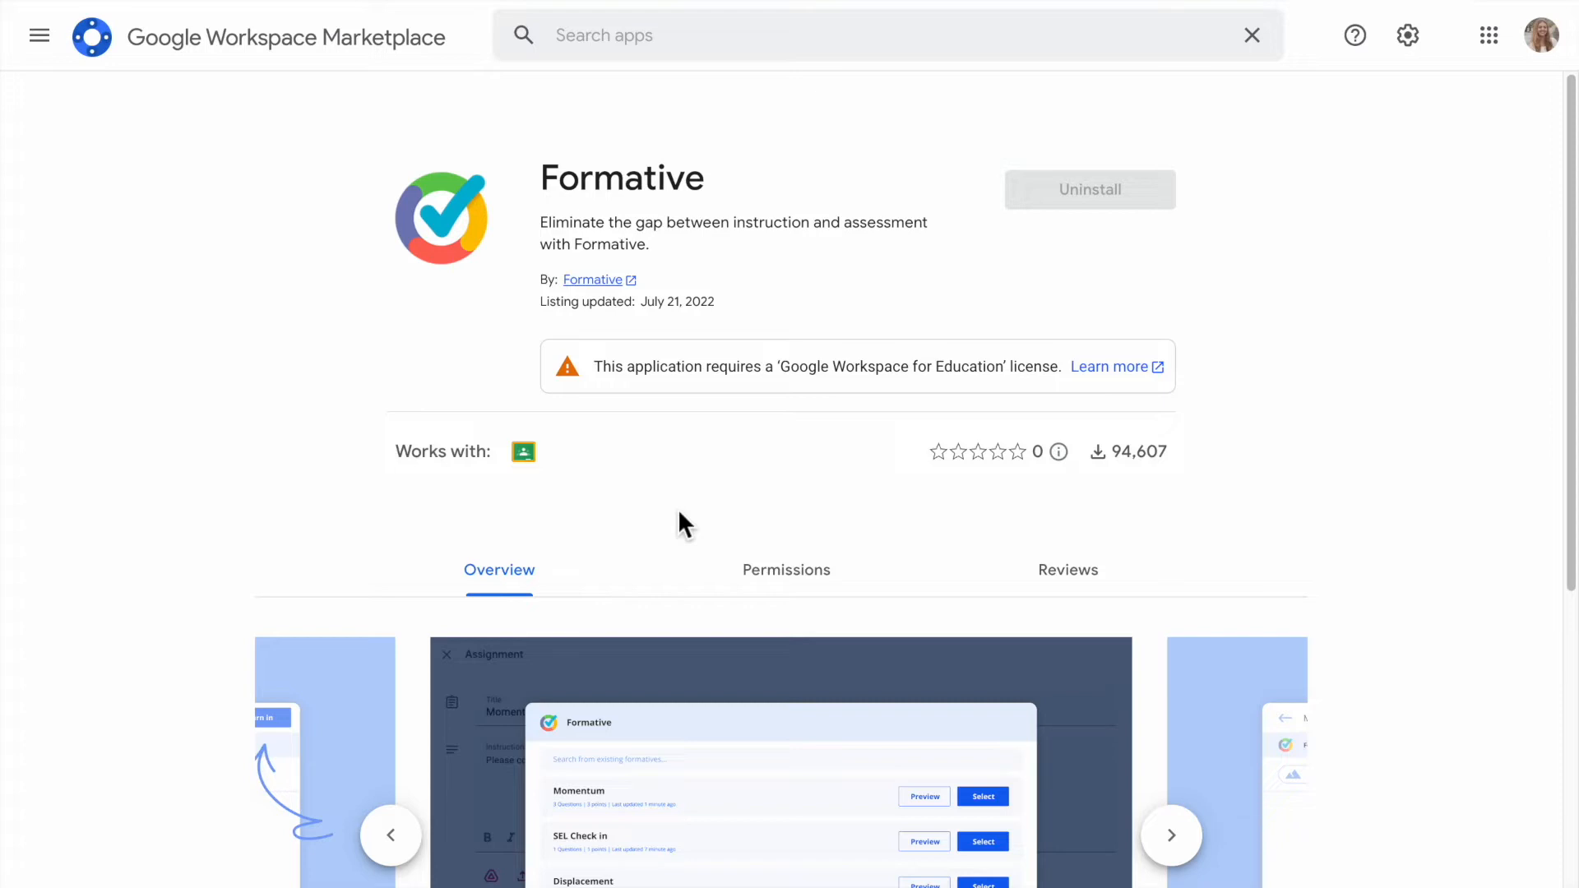
mouse_move(690, 517)
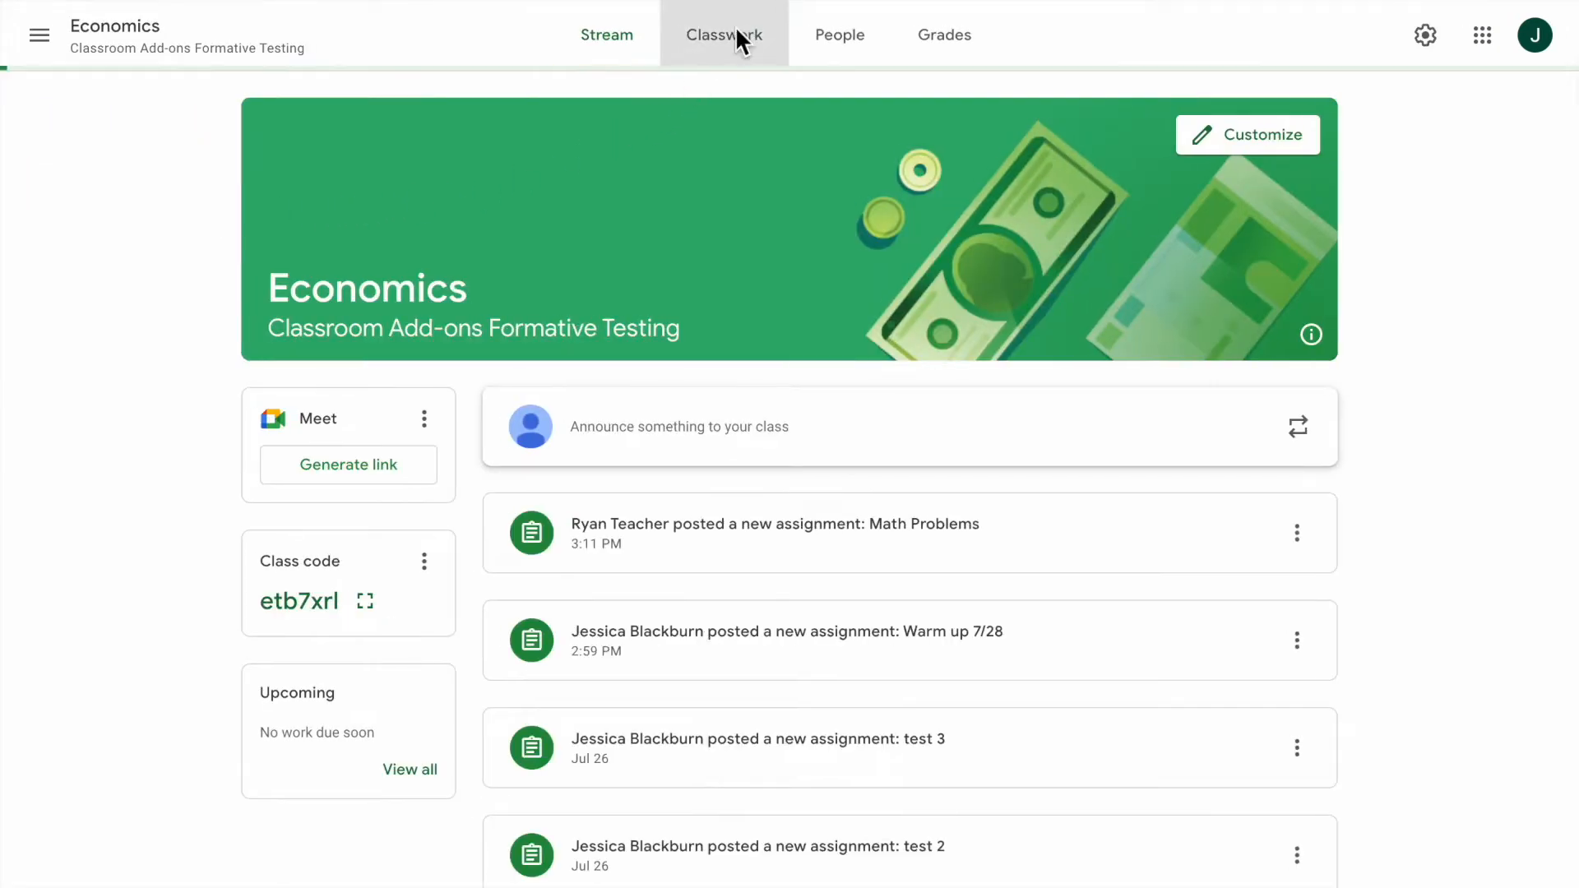
Step: Create a new Economics assignment from Classwork titled 'Exit ticket - Thursday'
click(722, 34)
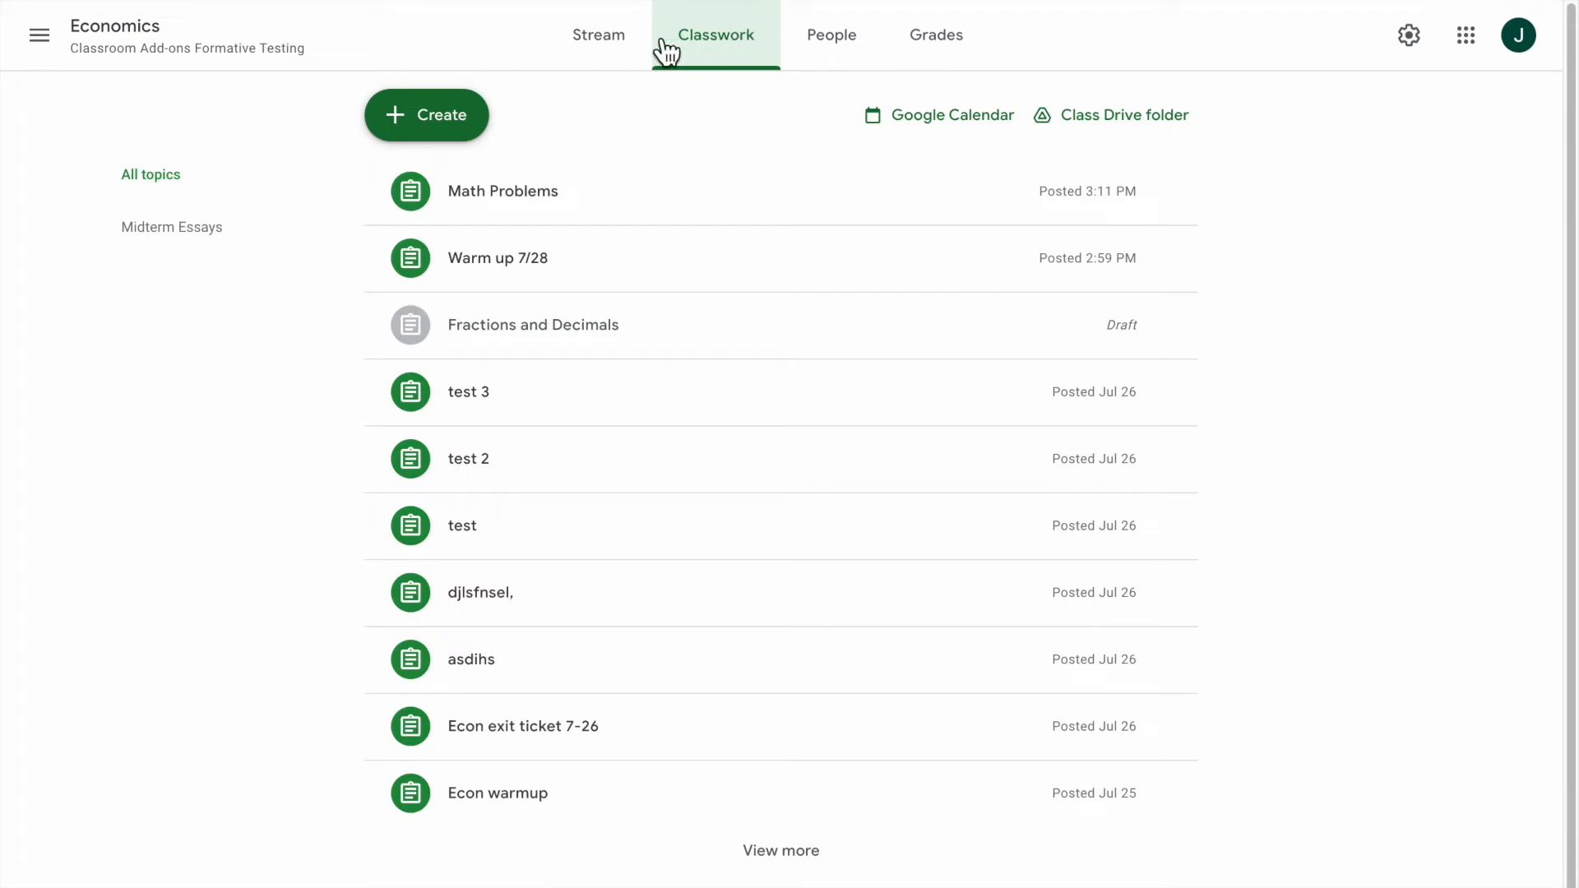
click(425, 115)
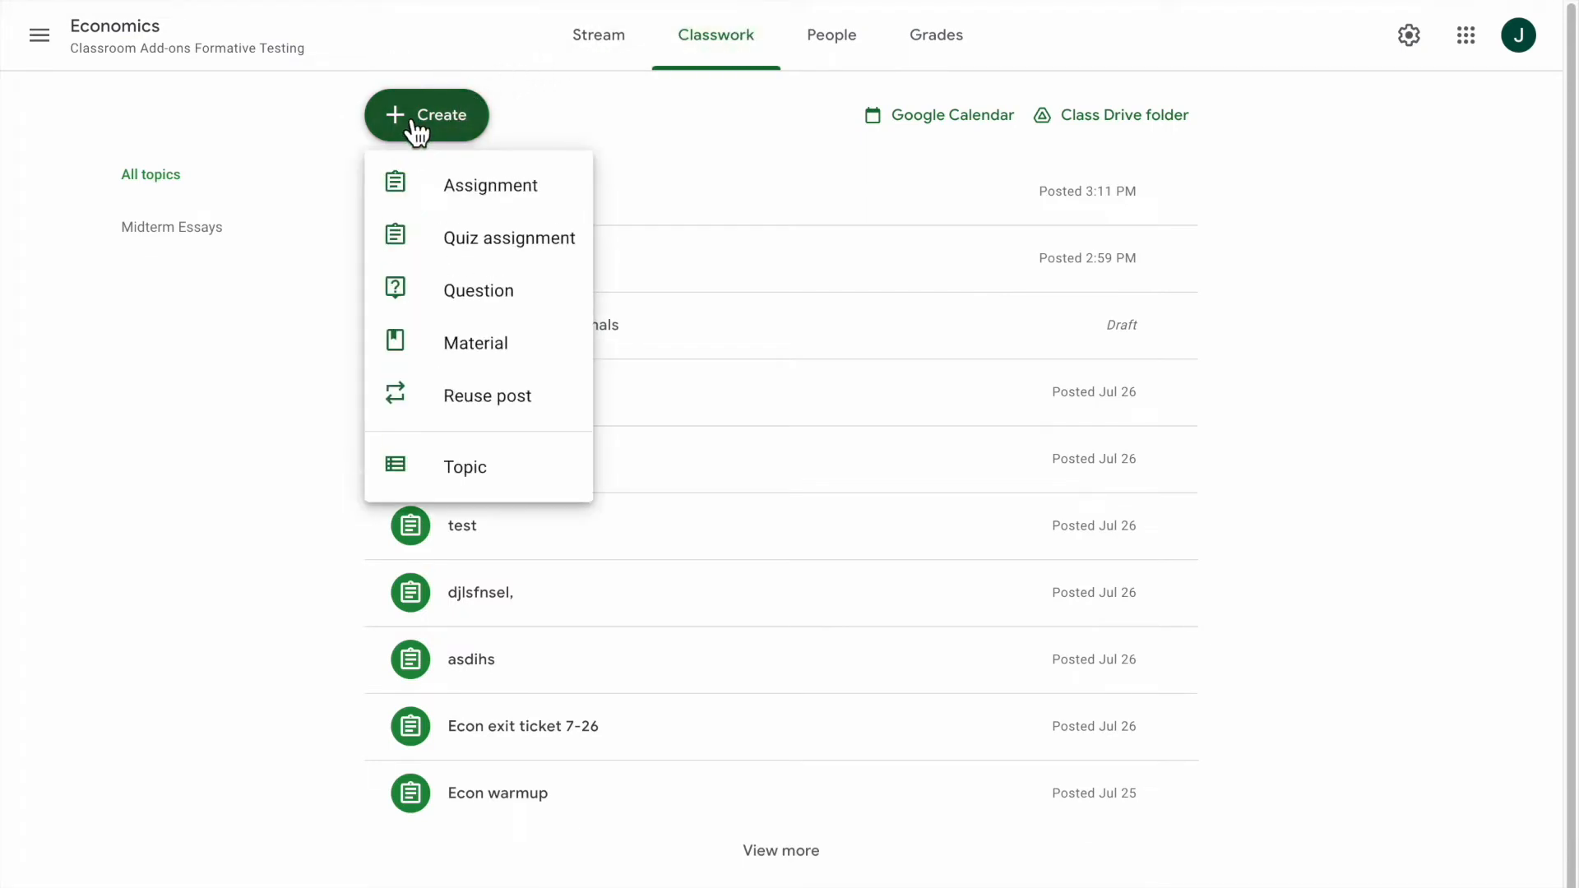
click(490, 184)
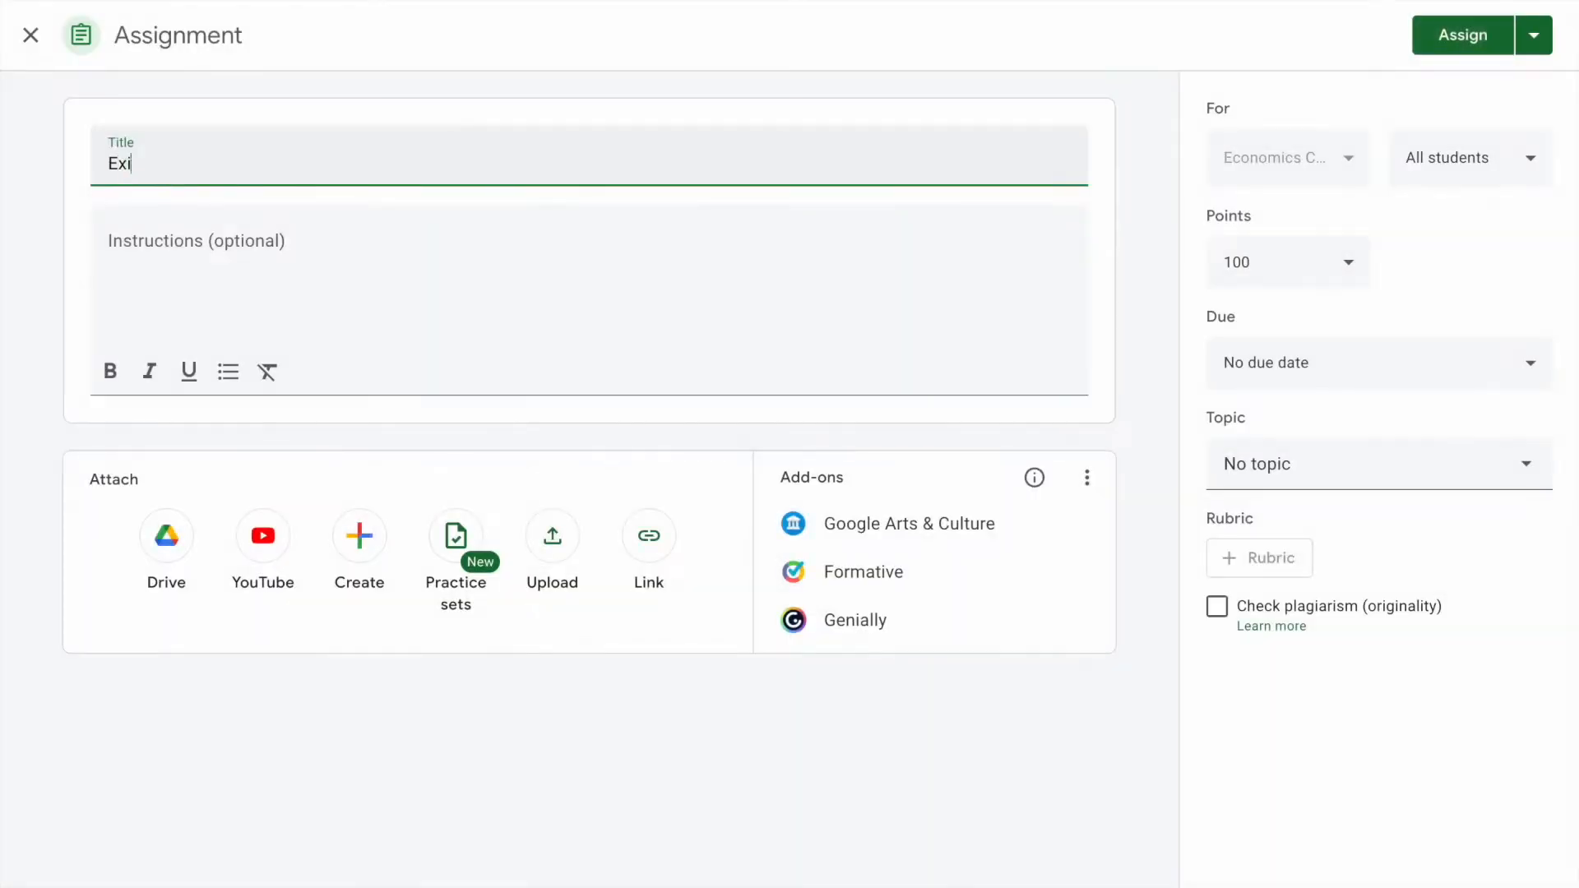
text(t ticket)
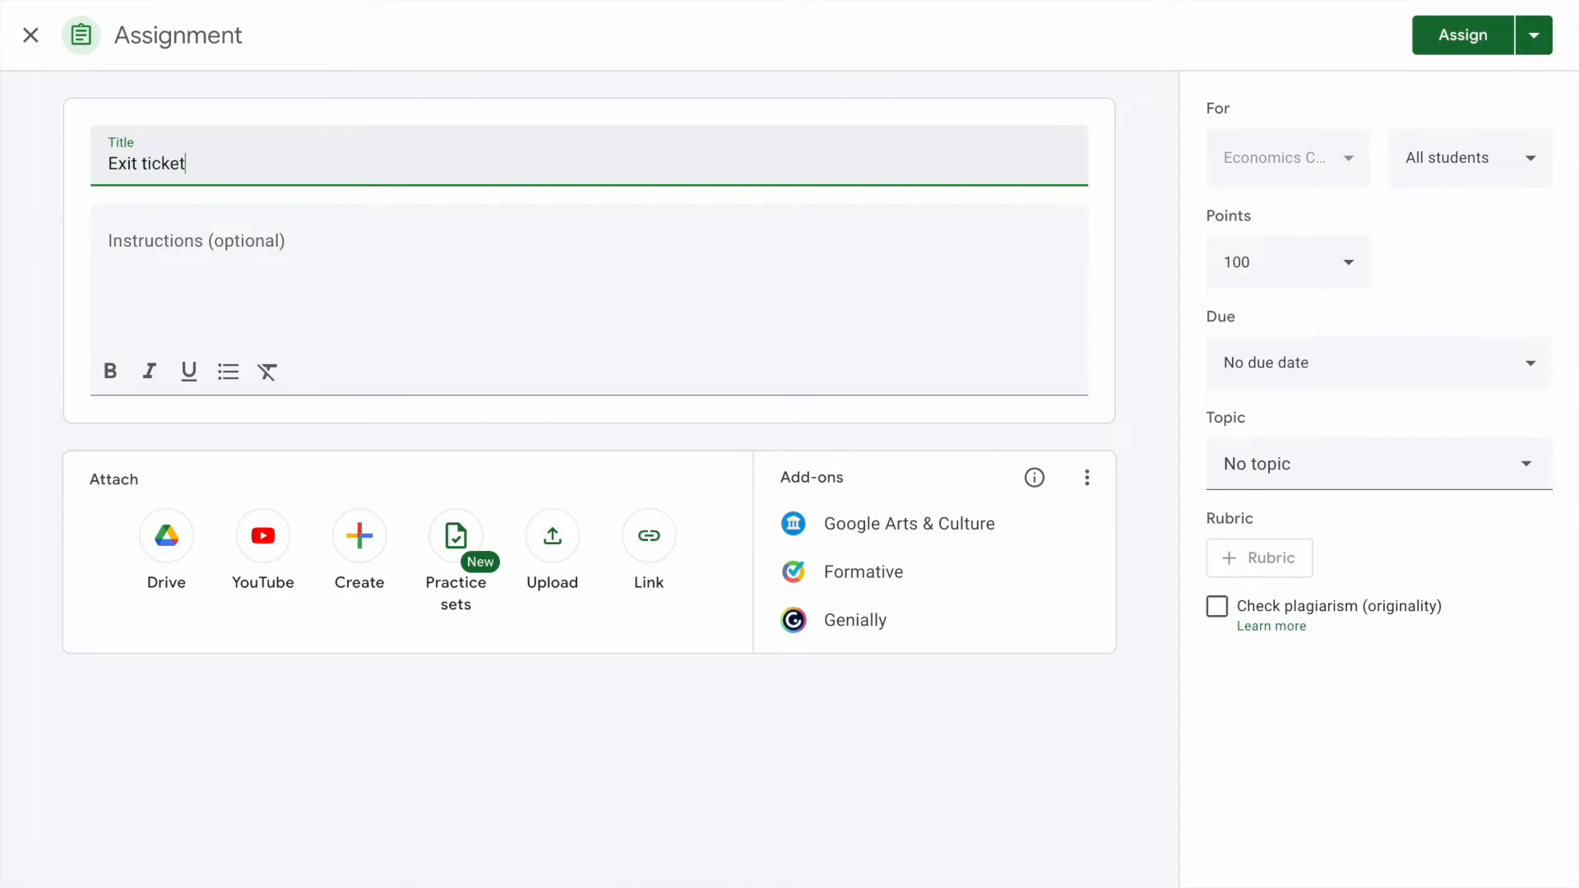
text(- Thu)
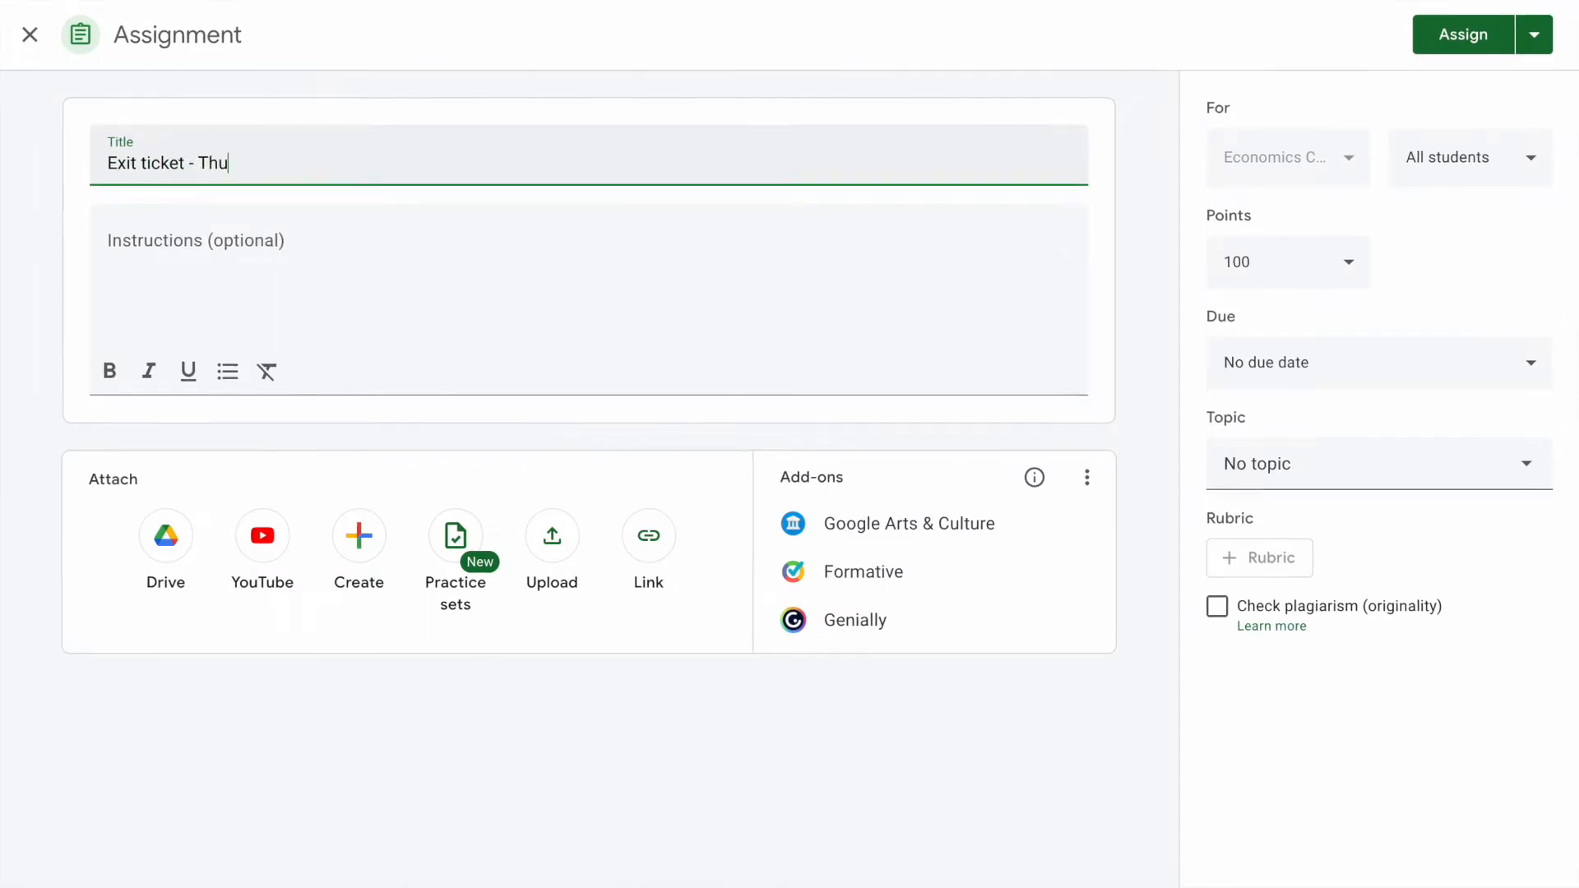
text(rd)
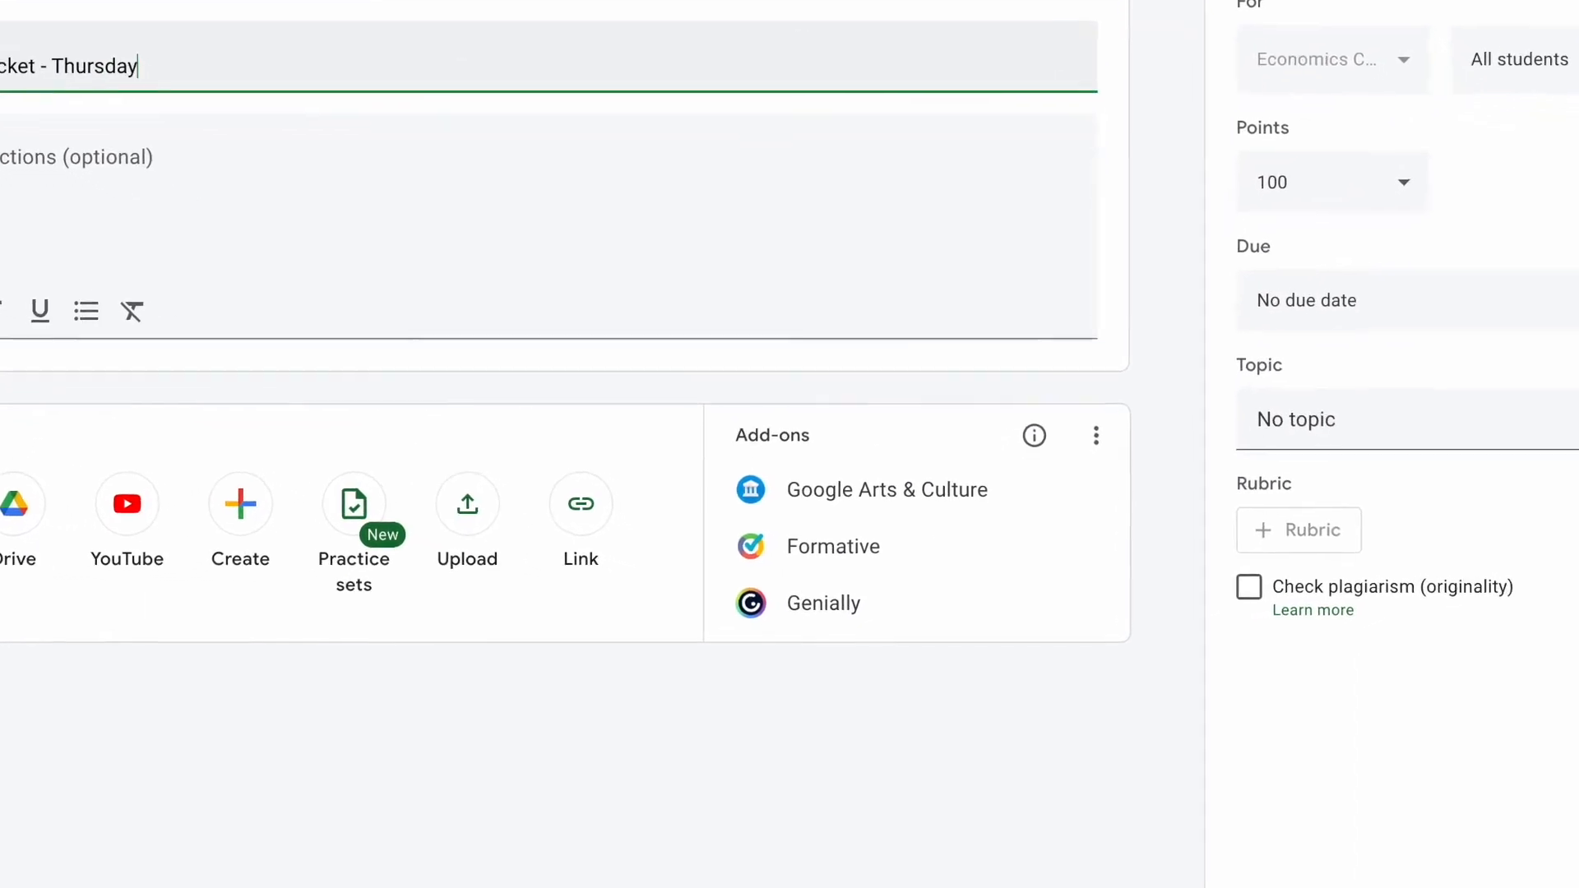
scroll(down, 3)
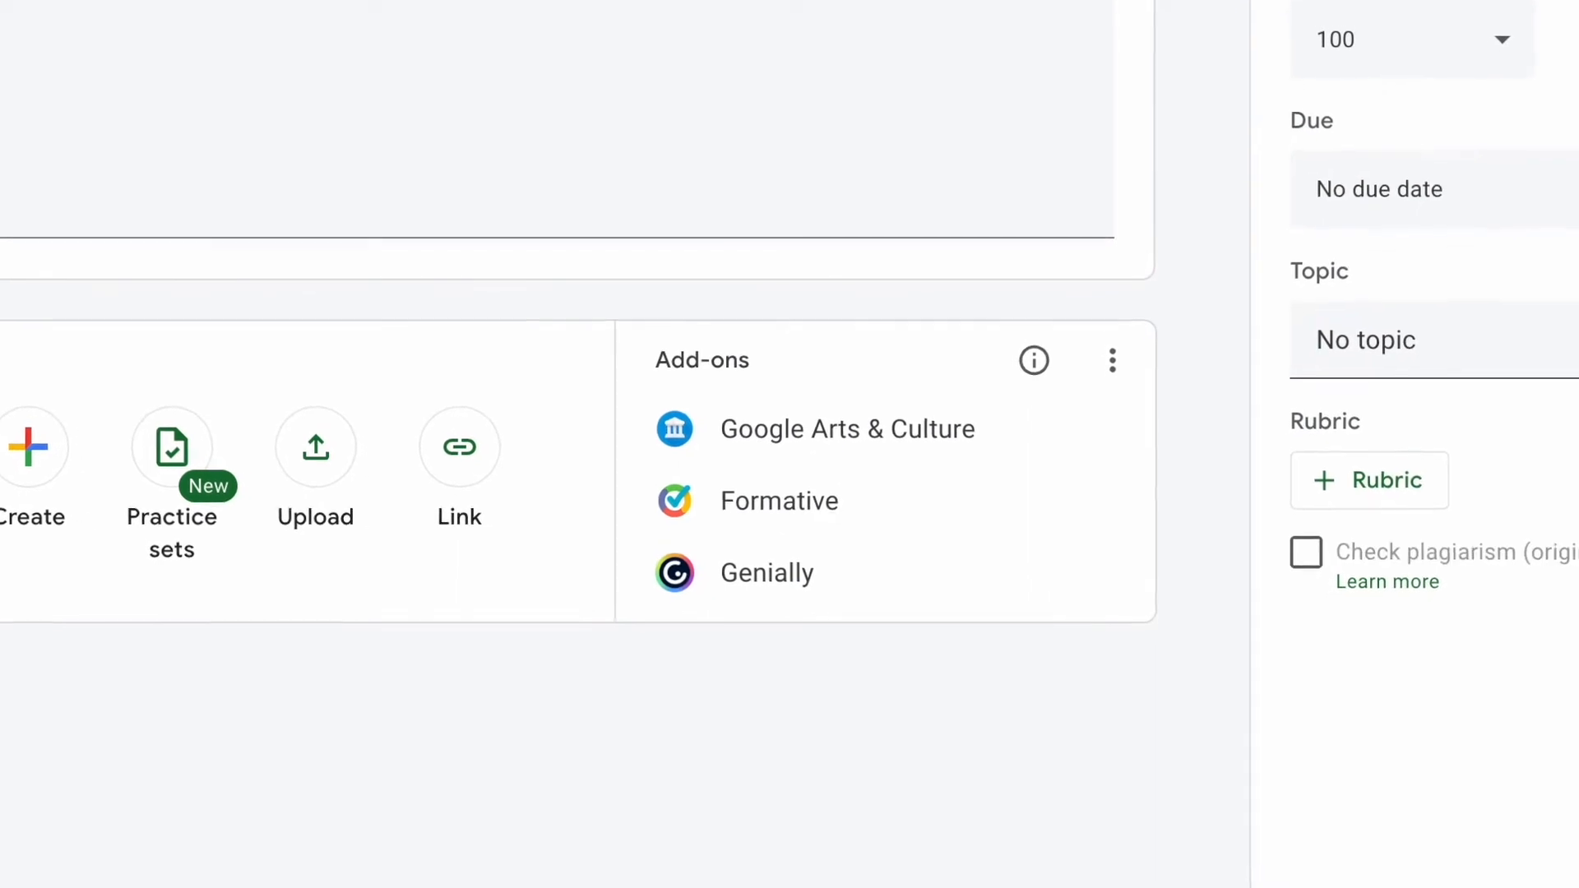
Step: Add the Formative add-on and search its formatives for 'warm up'
click(779, 501)
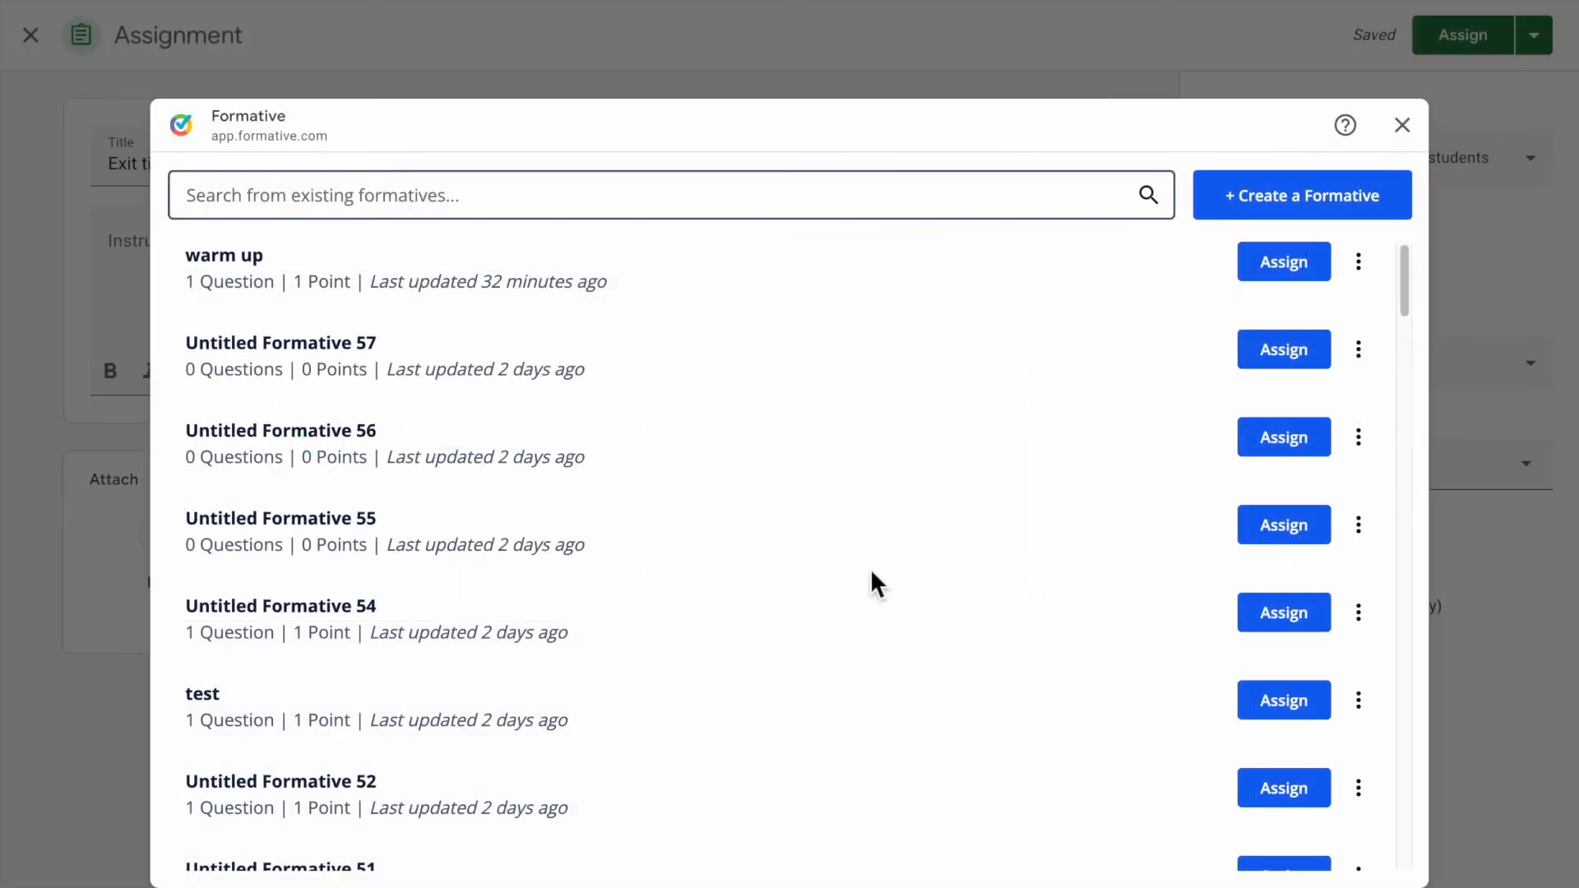
click(503, 195)
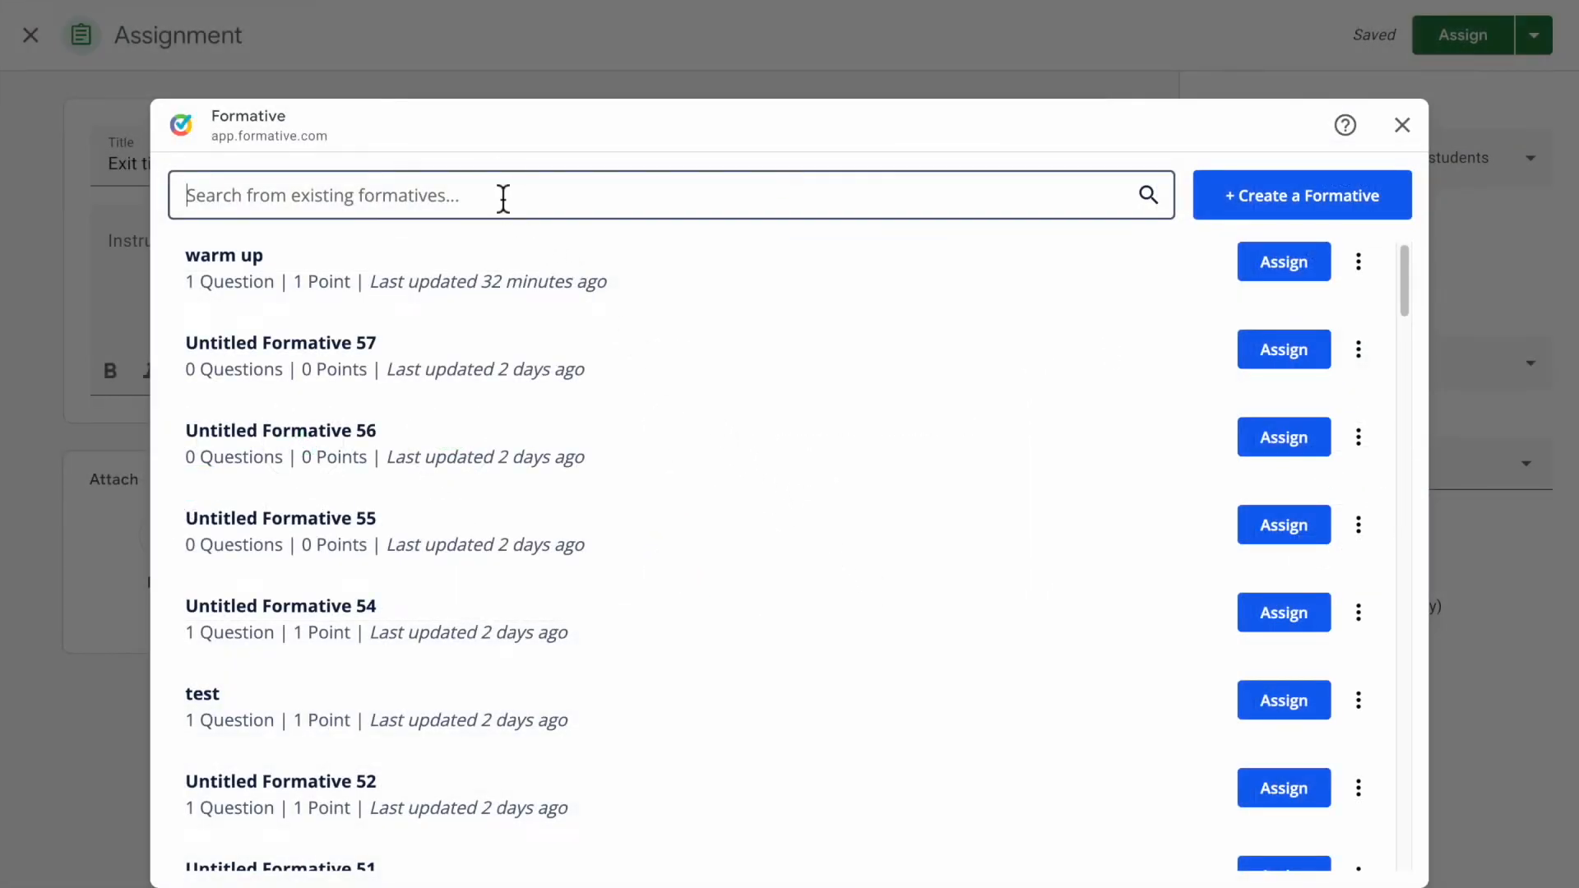
text(warm up)
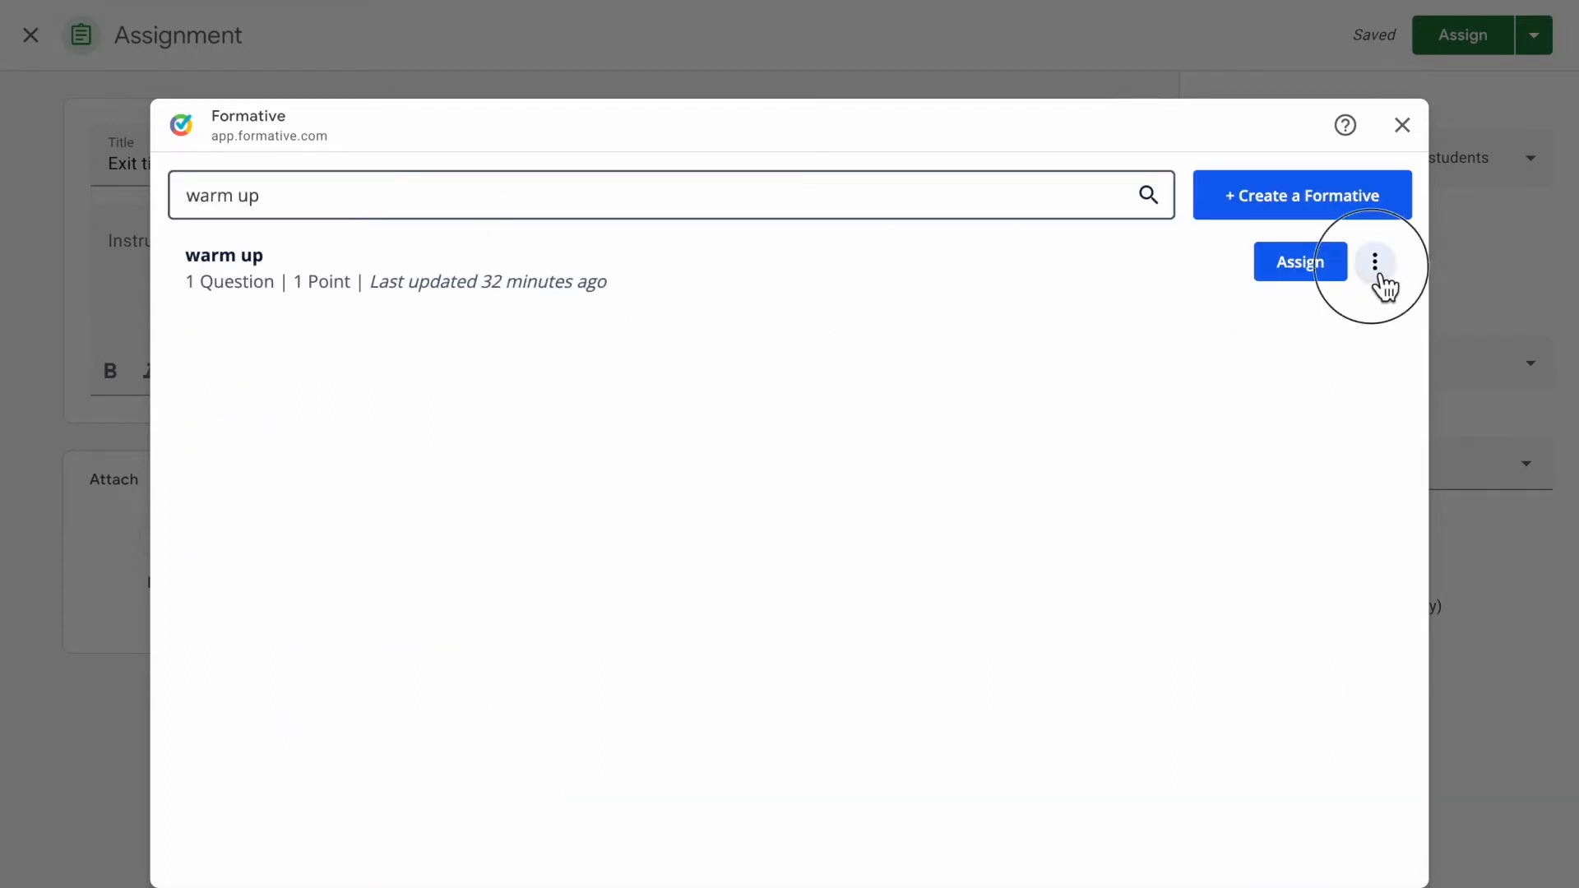
Step: Preview the warm up formative, then open it for editing and close back to the list
click(1376, 262)
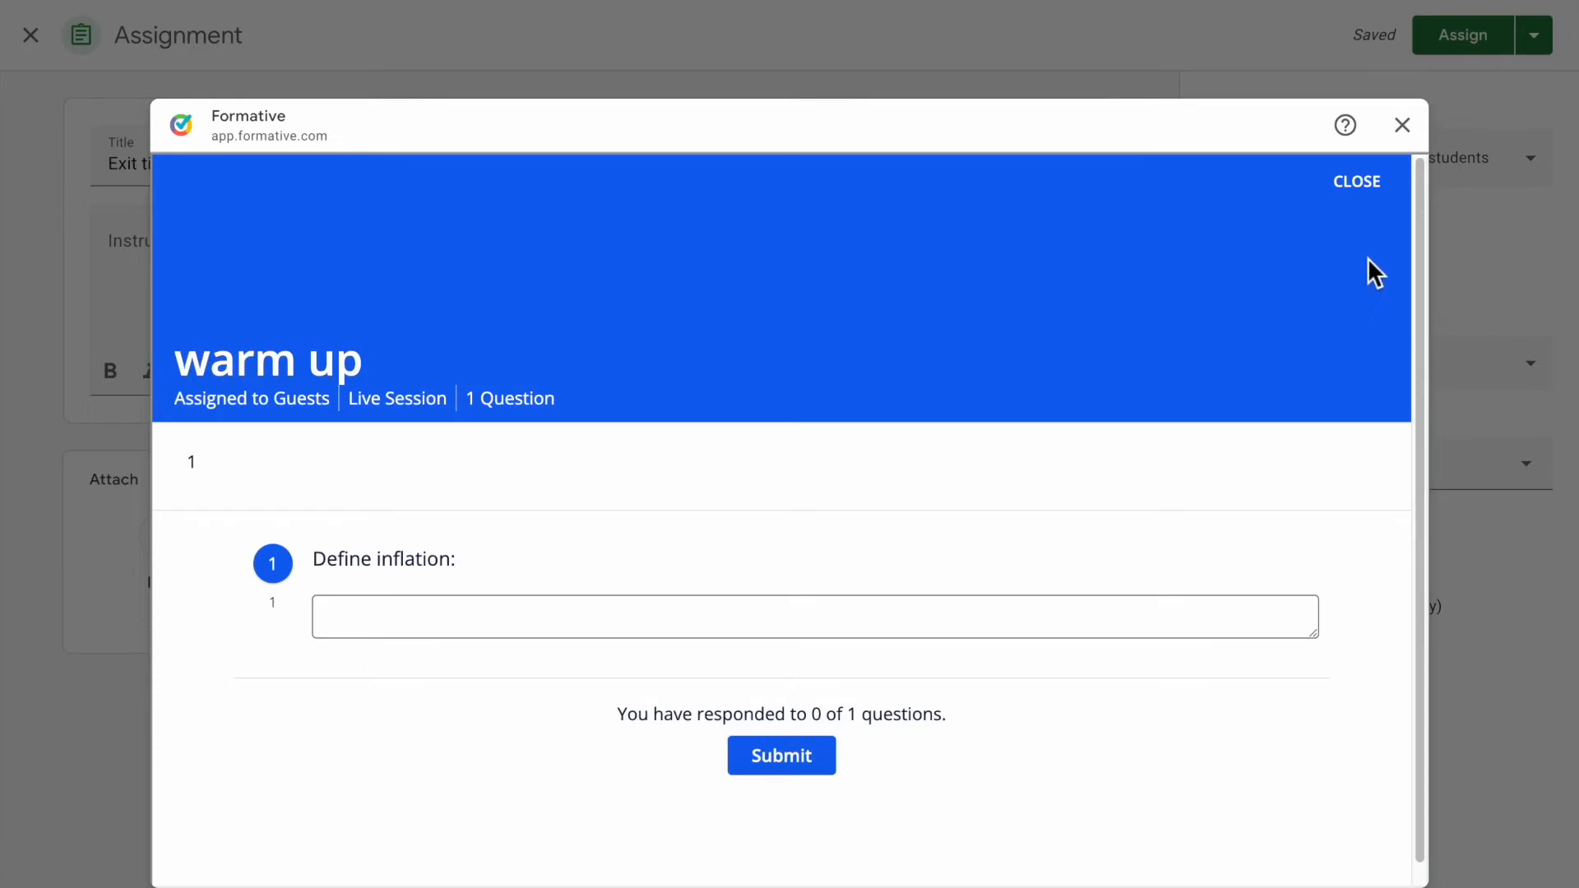
click(1356, 181)
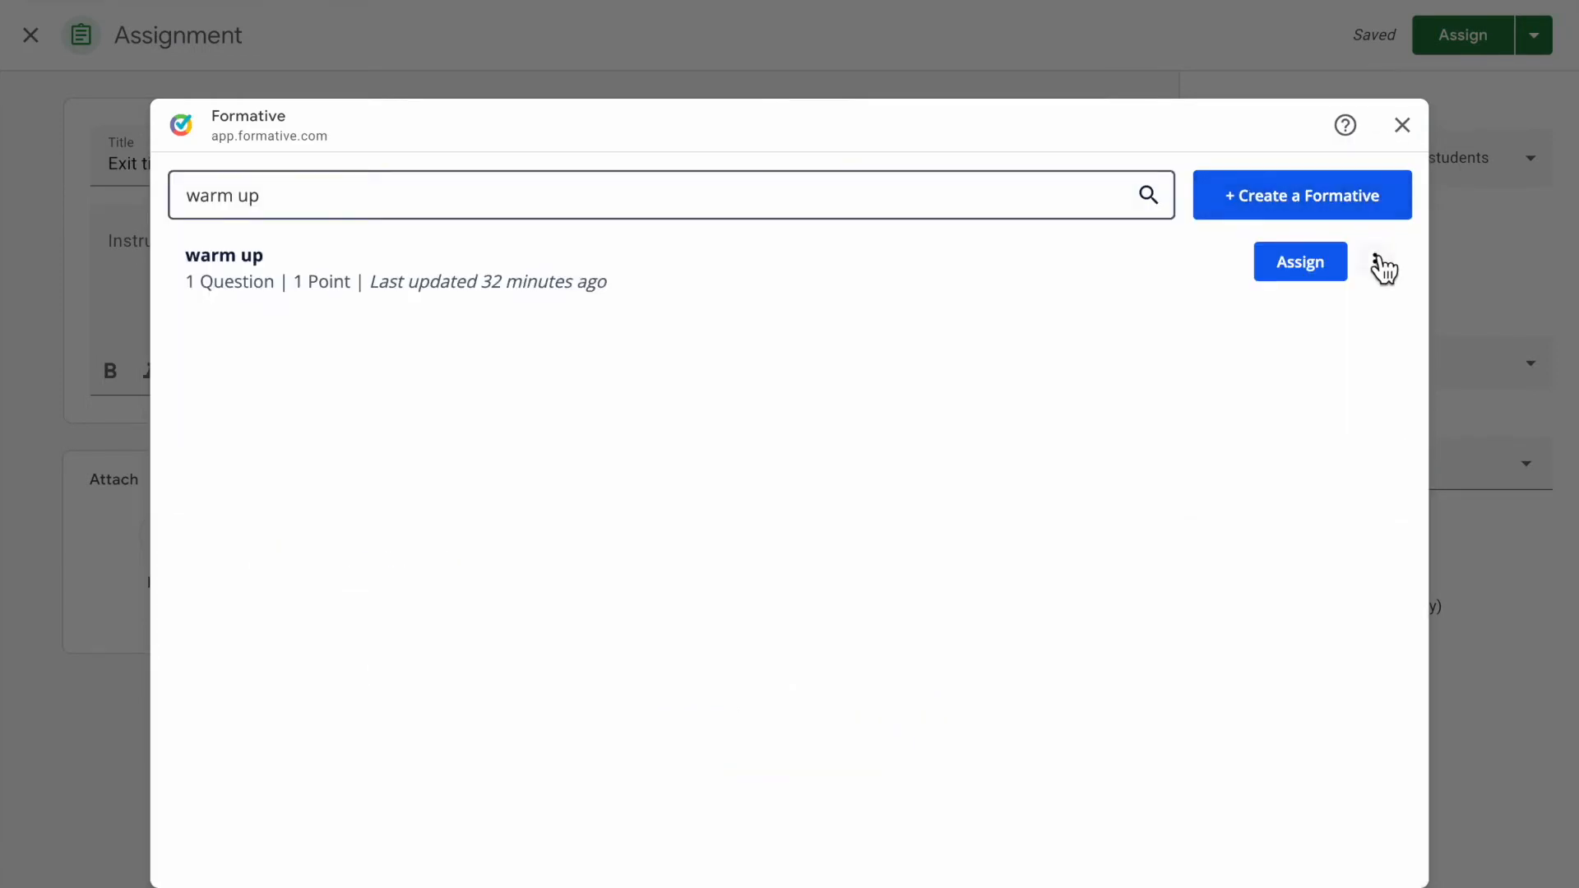
click(1300, 262)
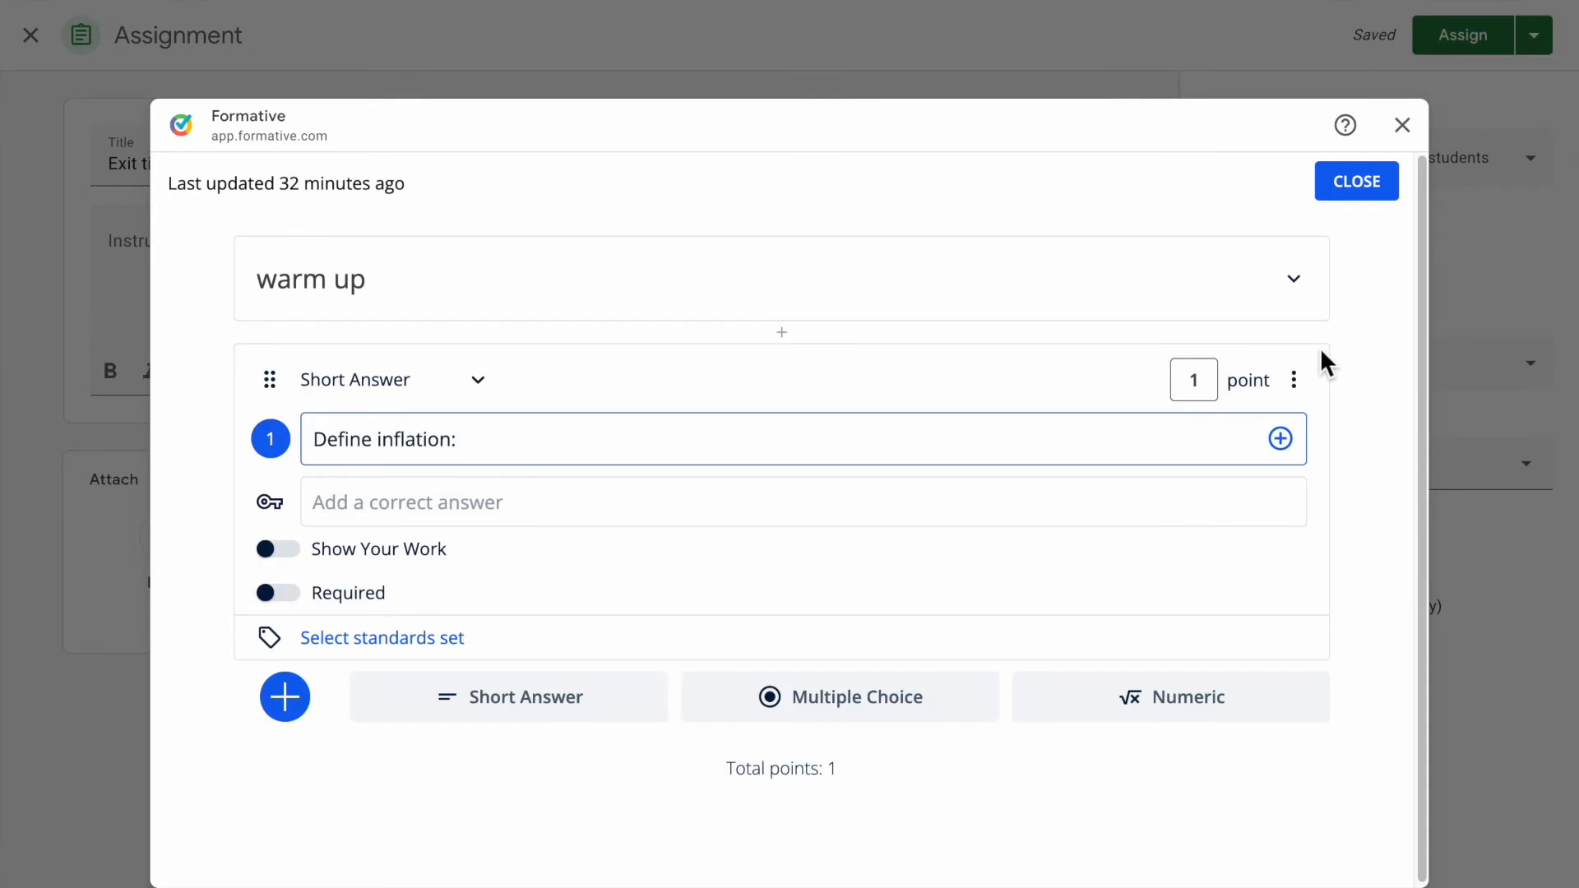
click(1355, 181)
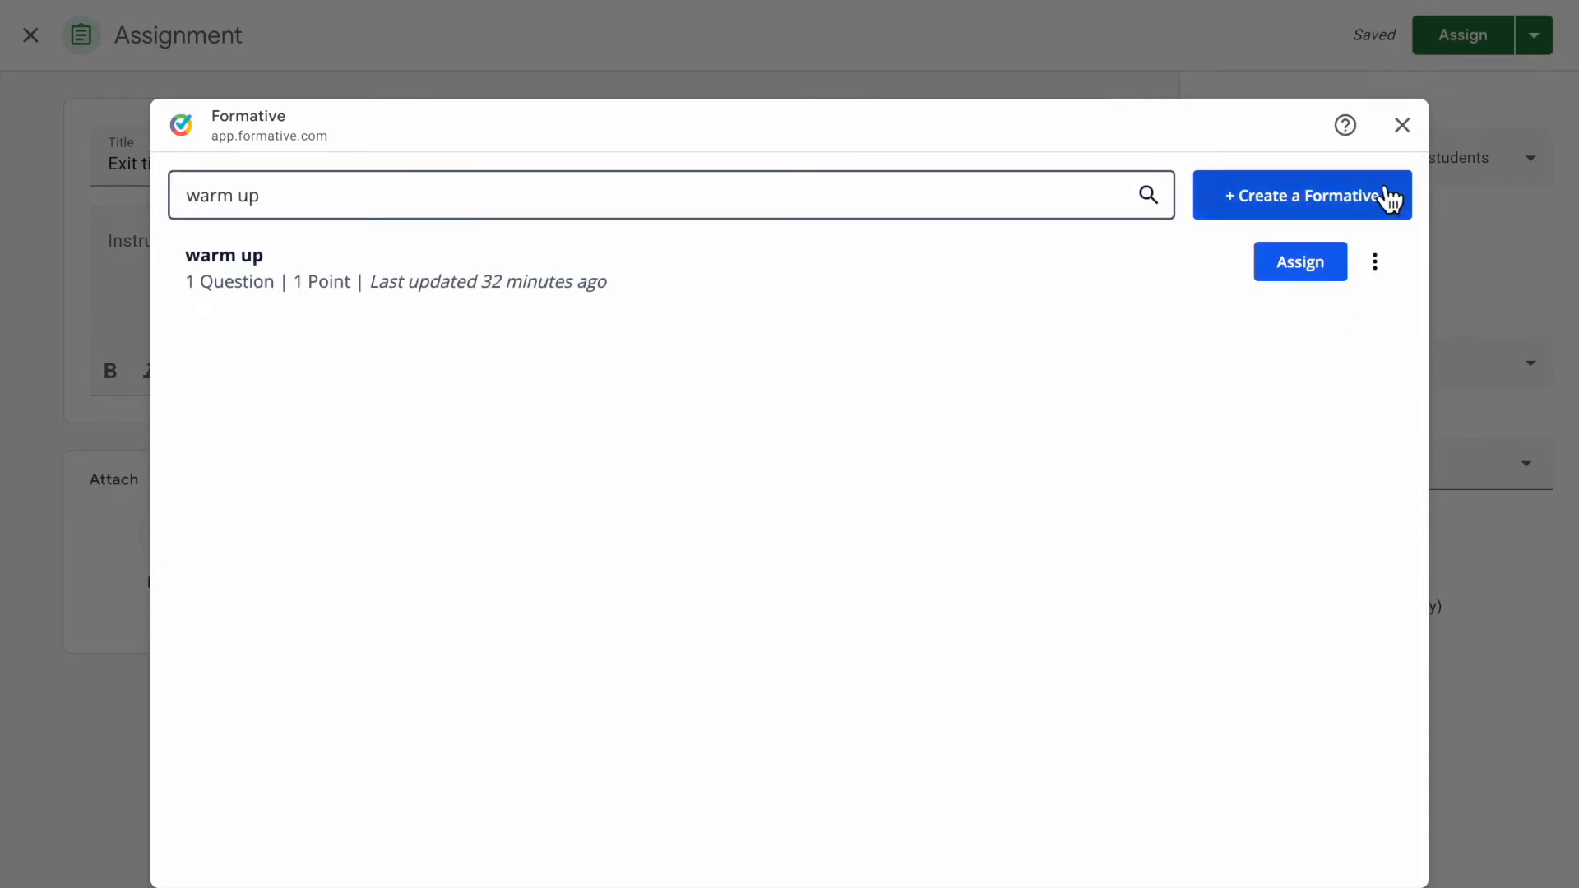
Step: Title the new formative 'Exit ticket' and close it back to the formatives list
click(1302, 195)
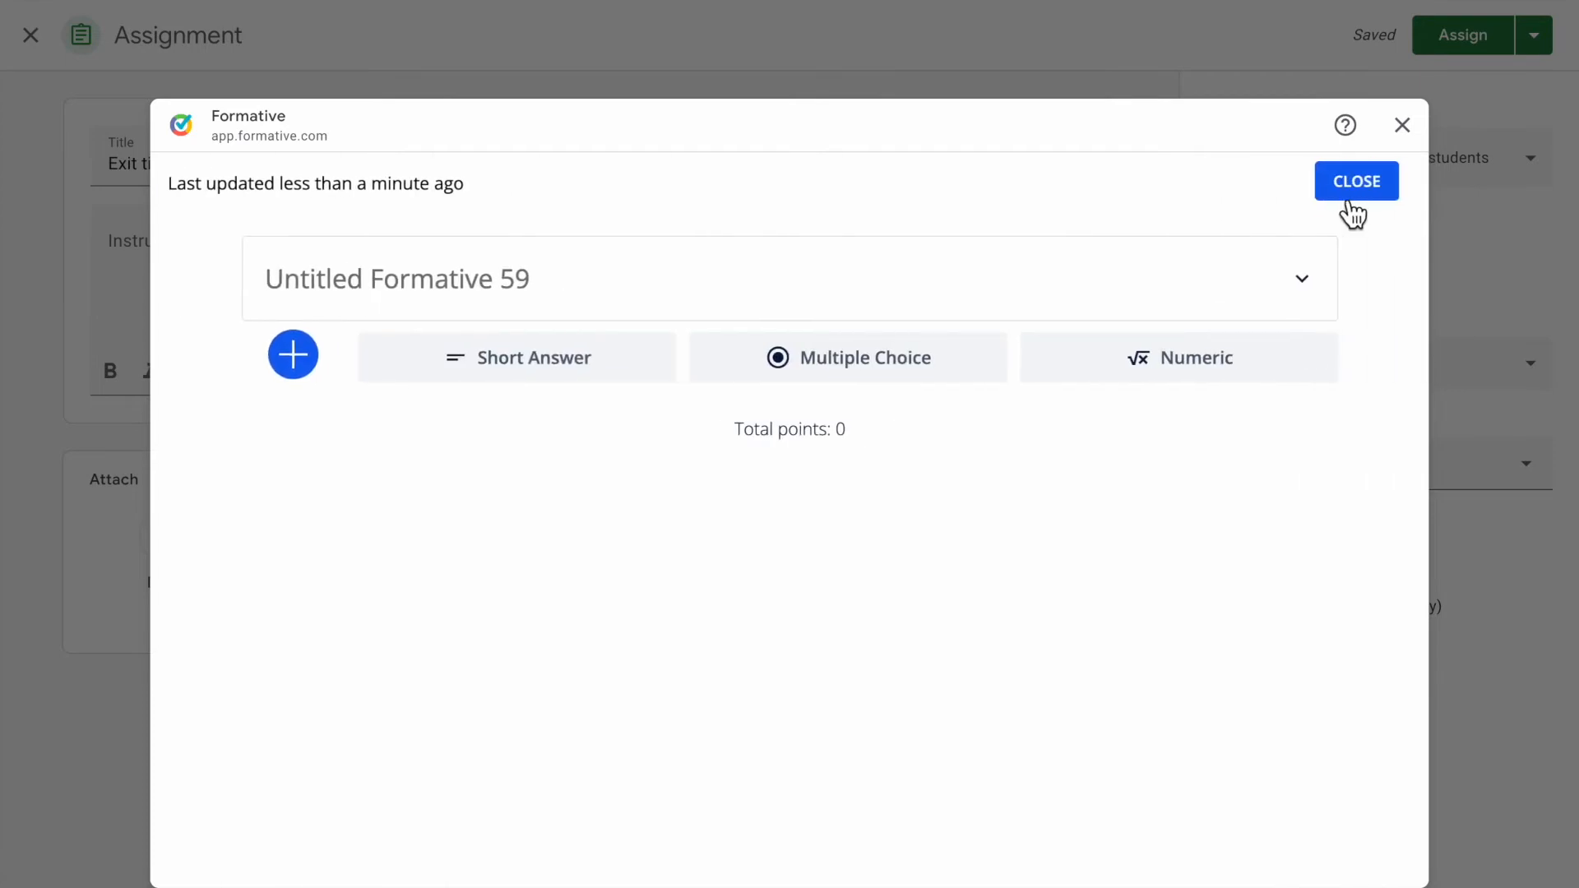
text(Ex)
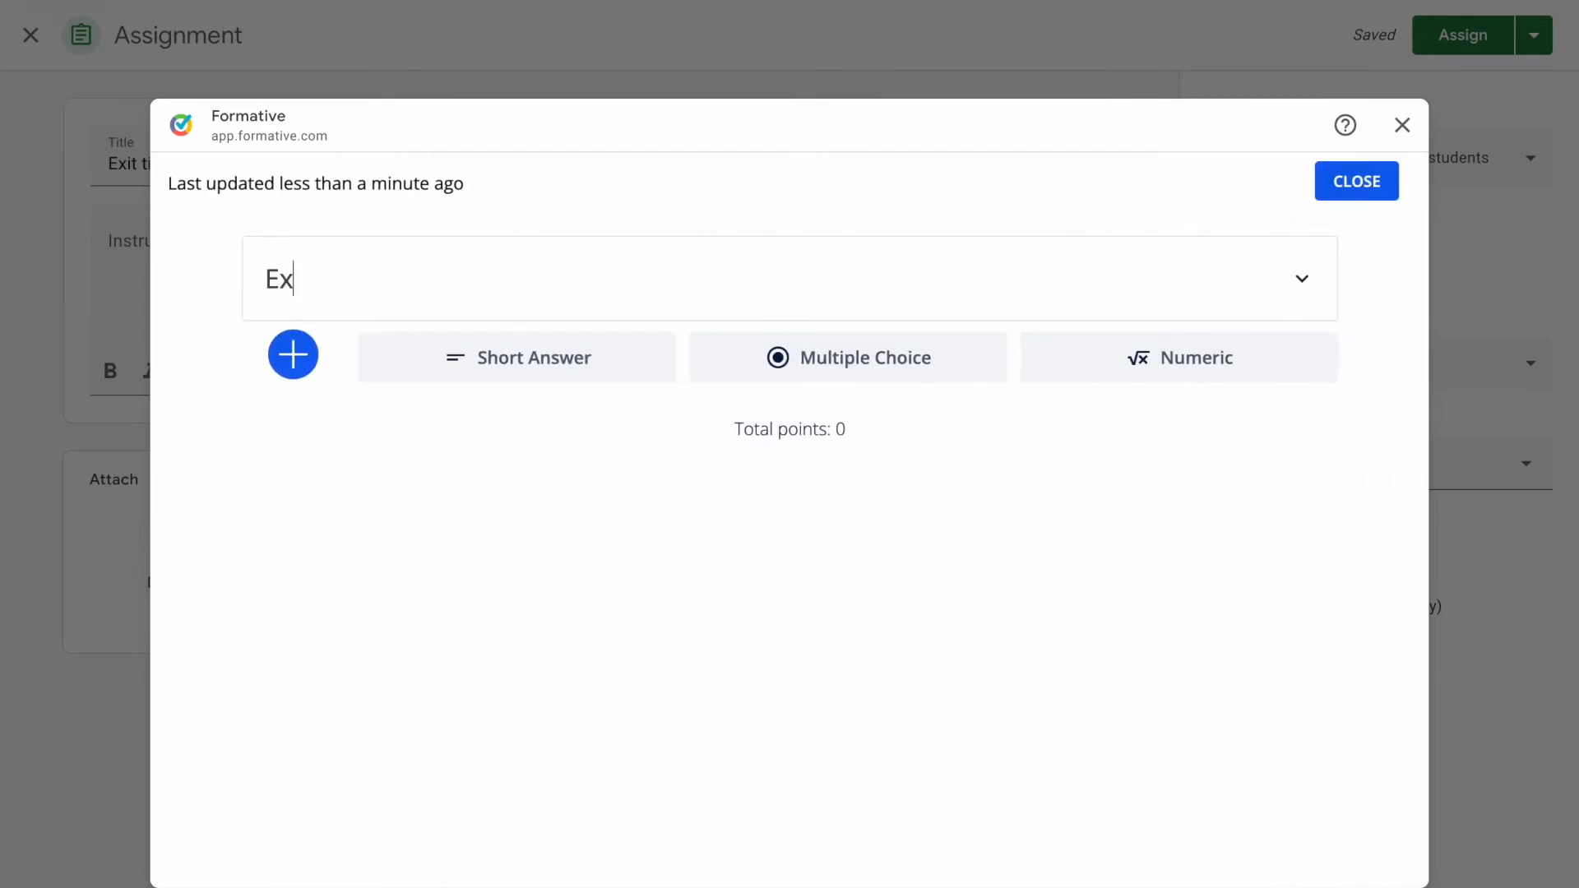
text(it ticket)
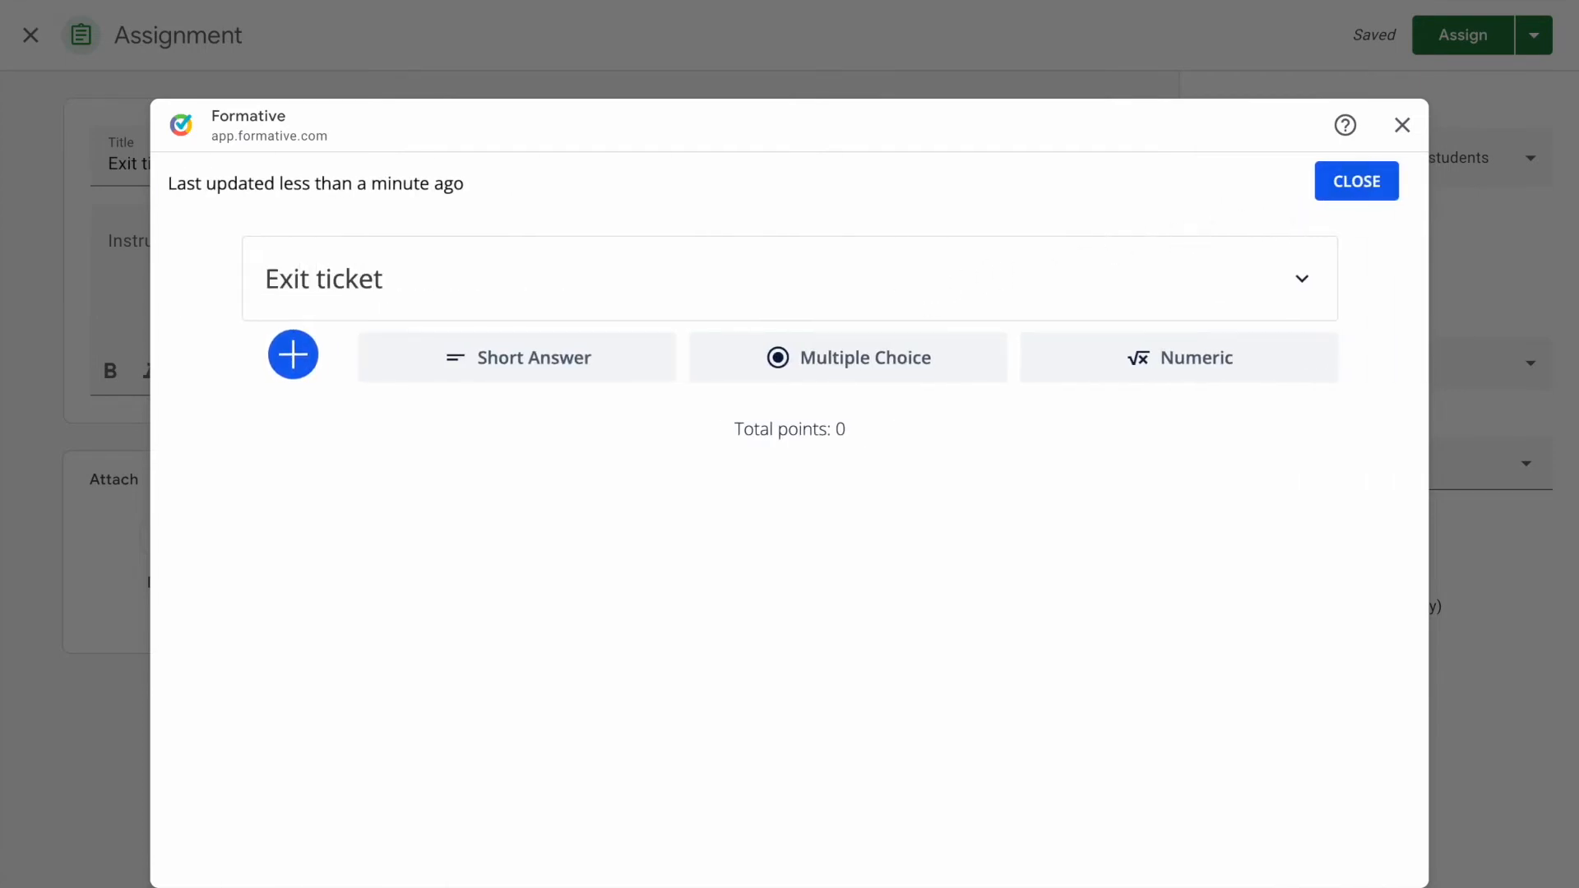
click(1355, 181)
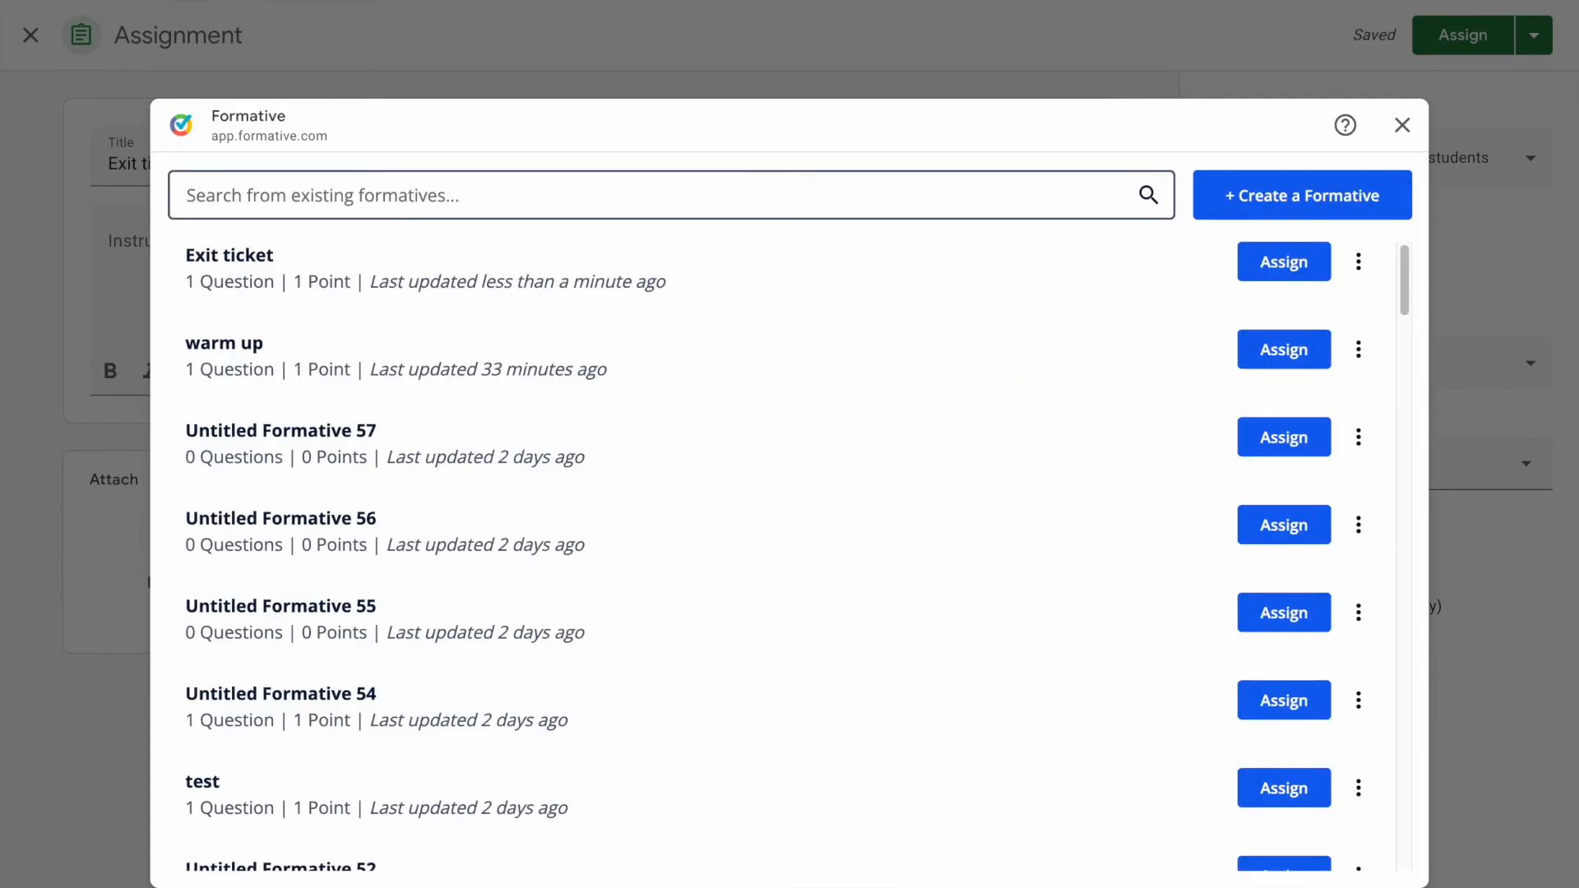
mouse_move(1298, 282)
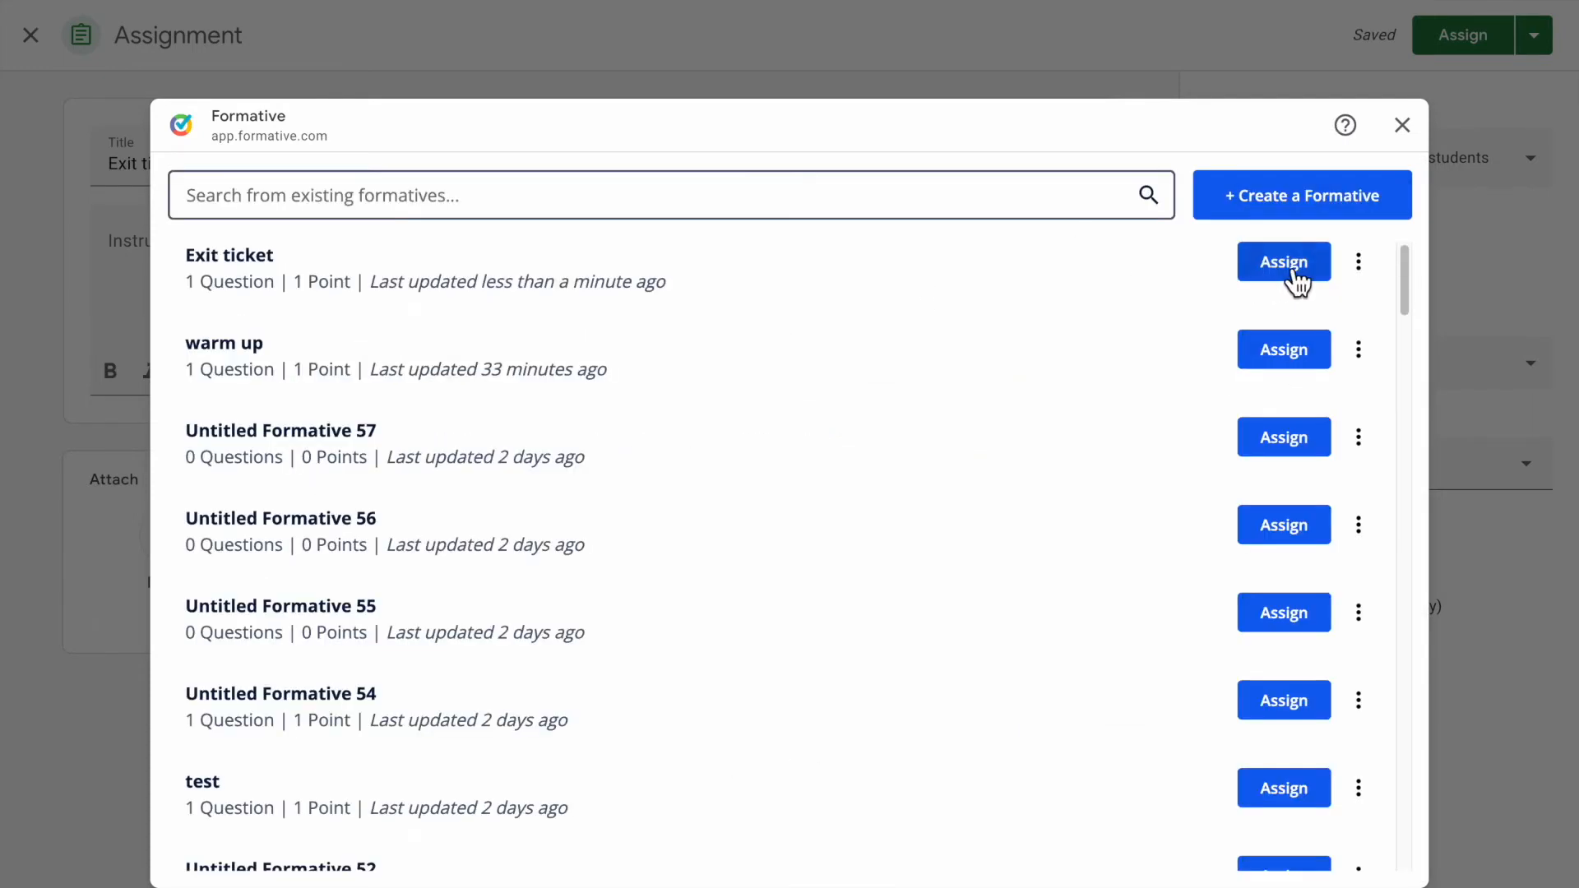
Step: Assign the Exit ticket formative to Economics, then post 'Exit ticket - Thursday 9.29'
click(1283, 260)
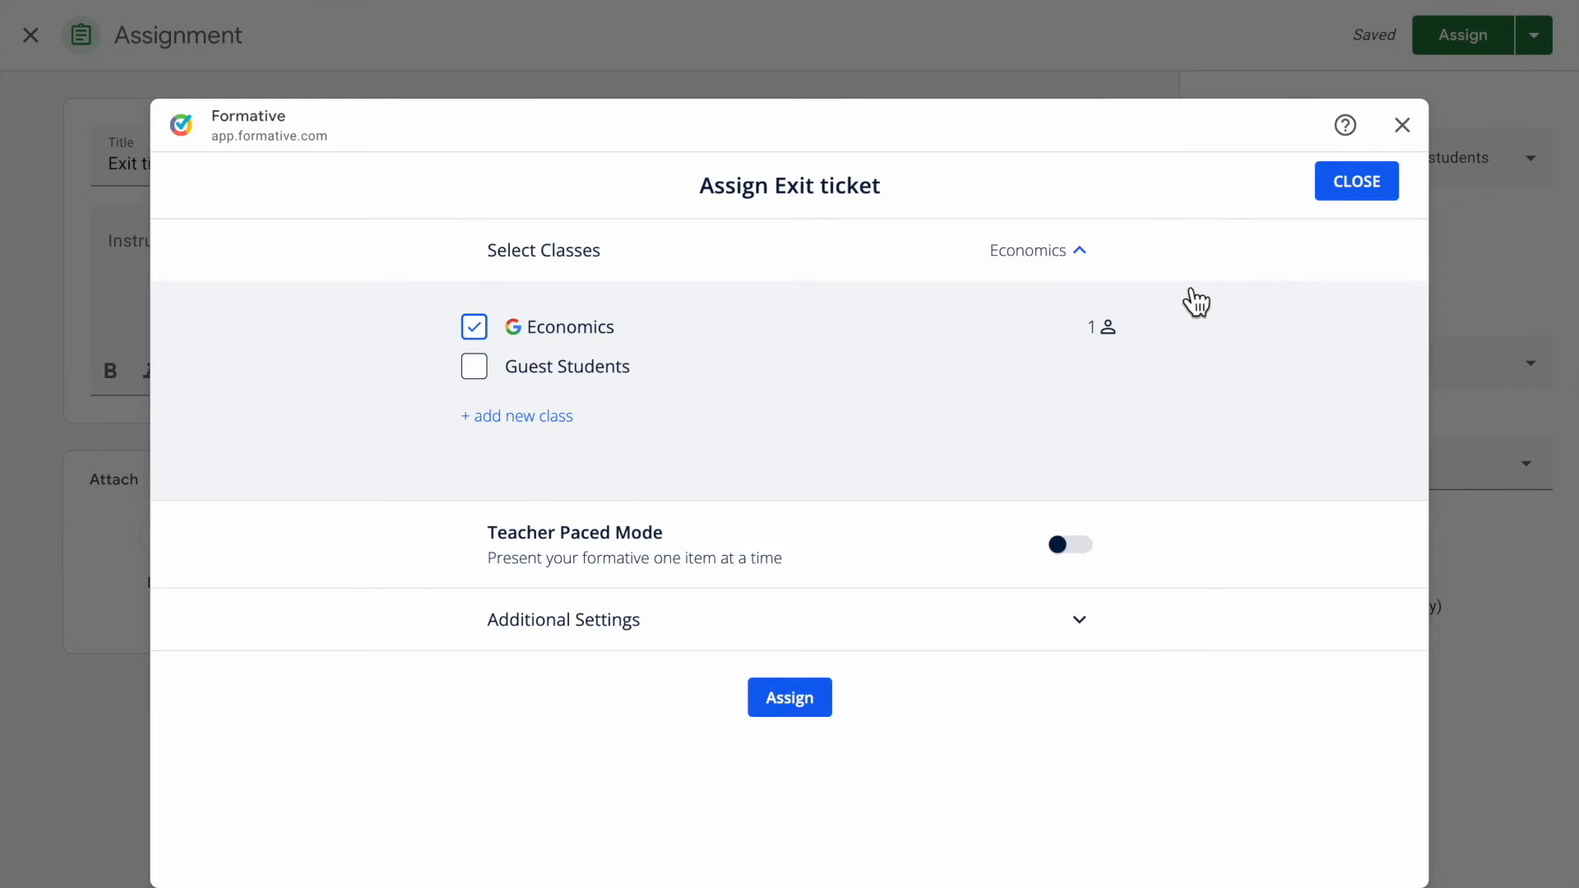
mouse_move(664, 466)
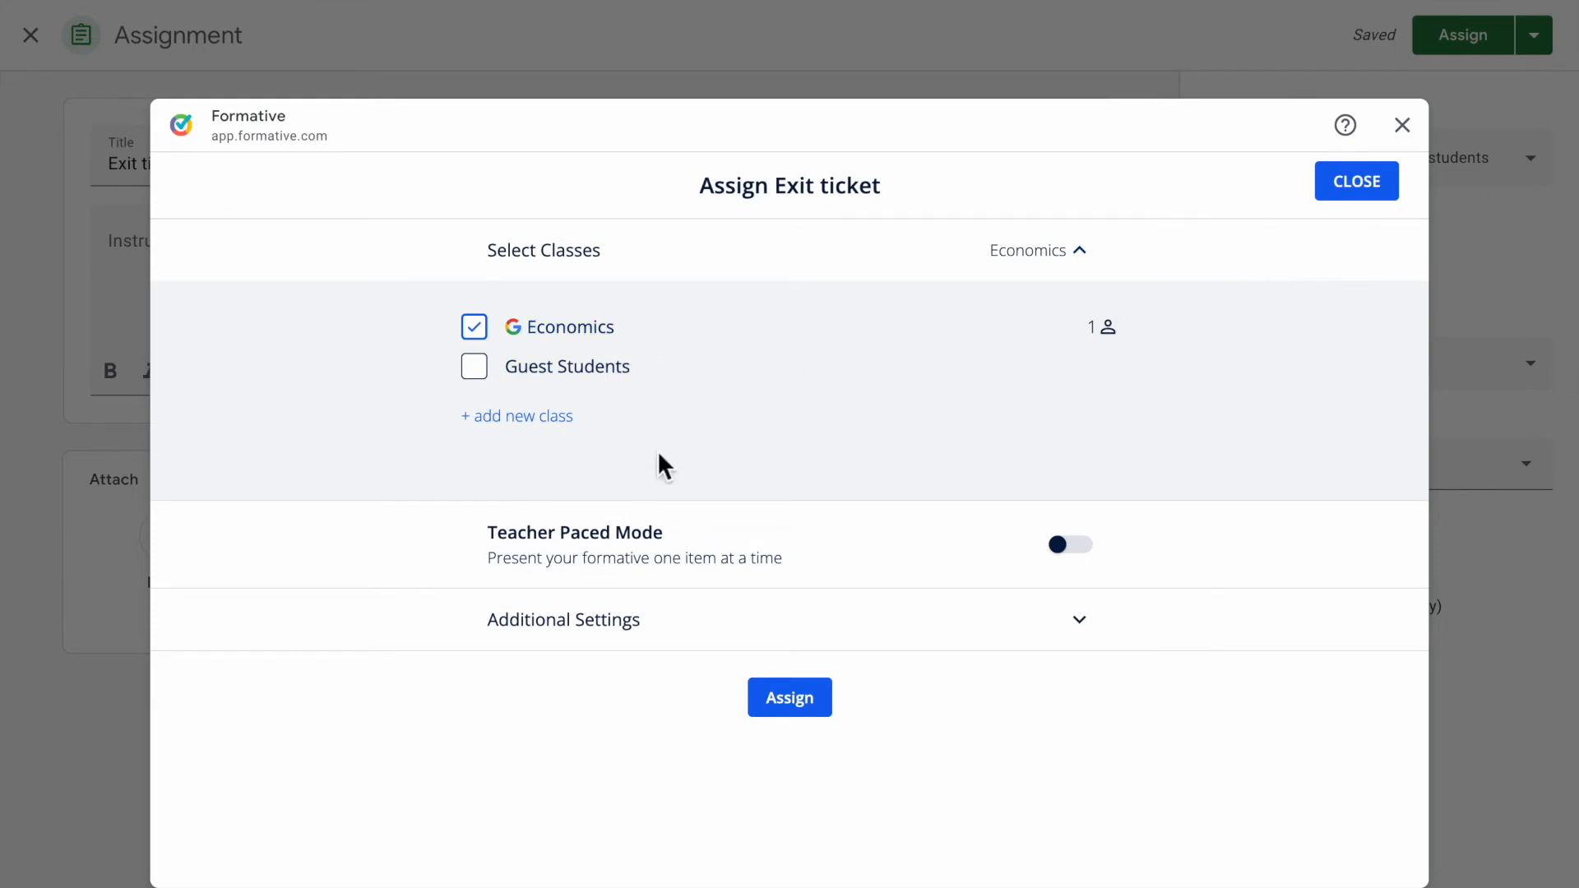
click(789, 697)
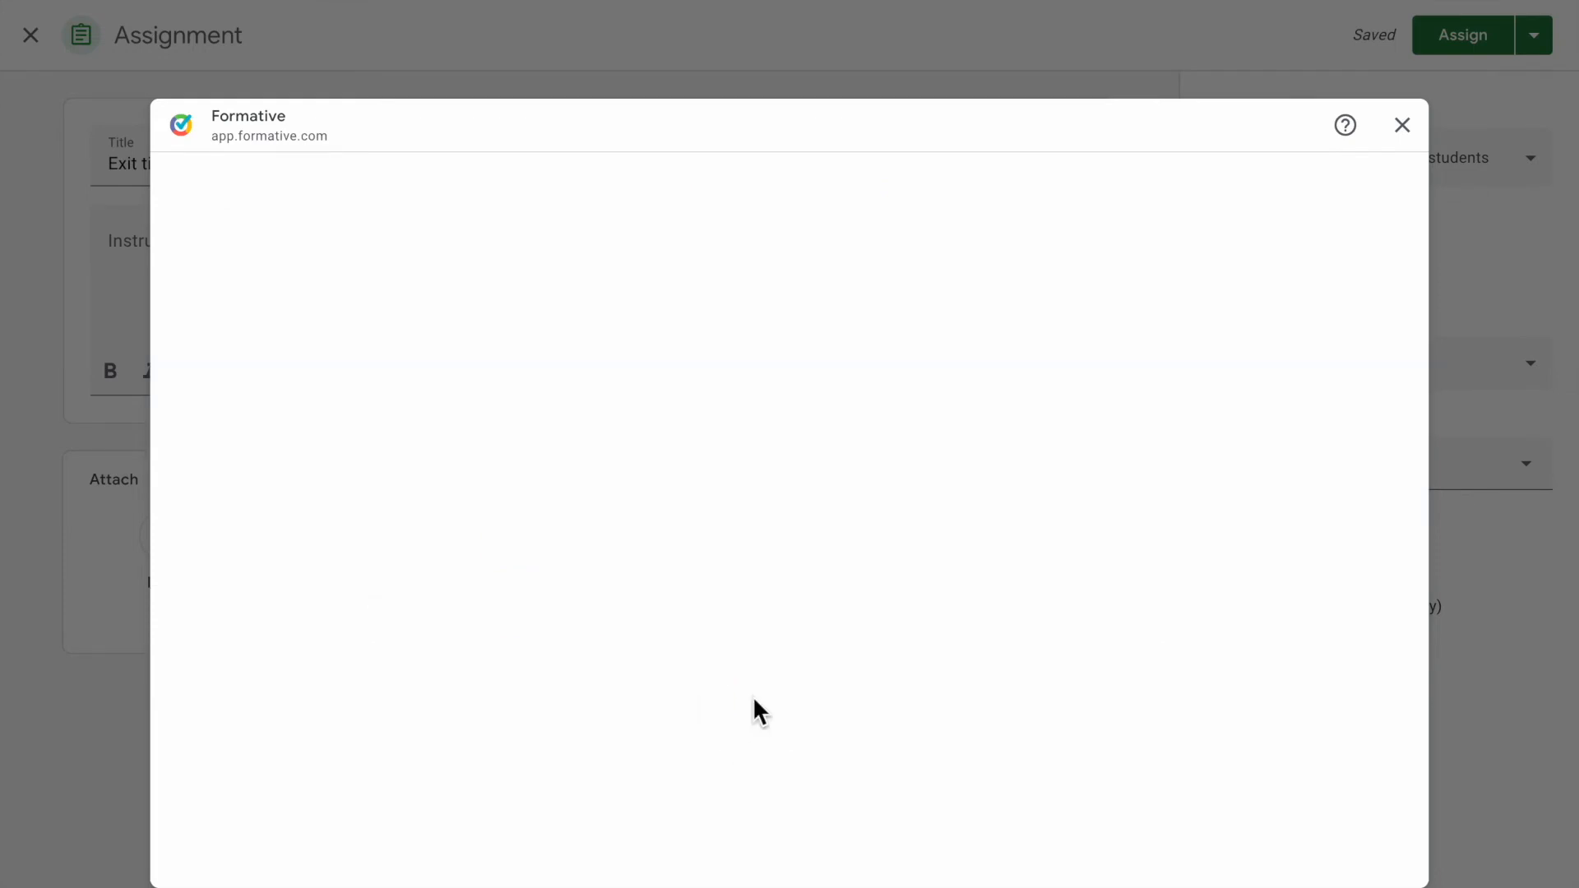
click(1401, 125)
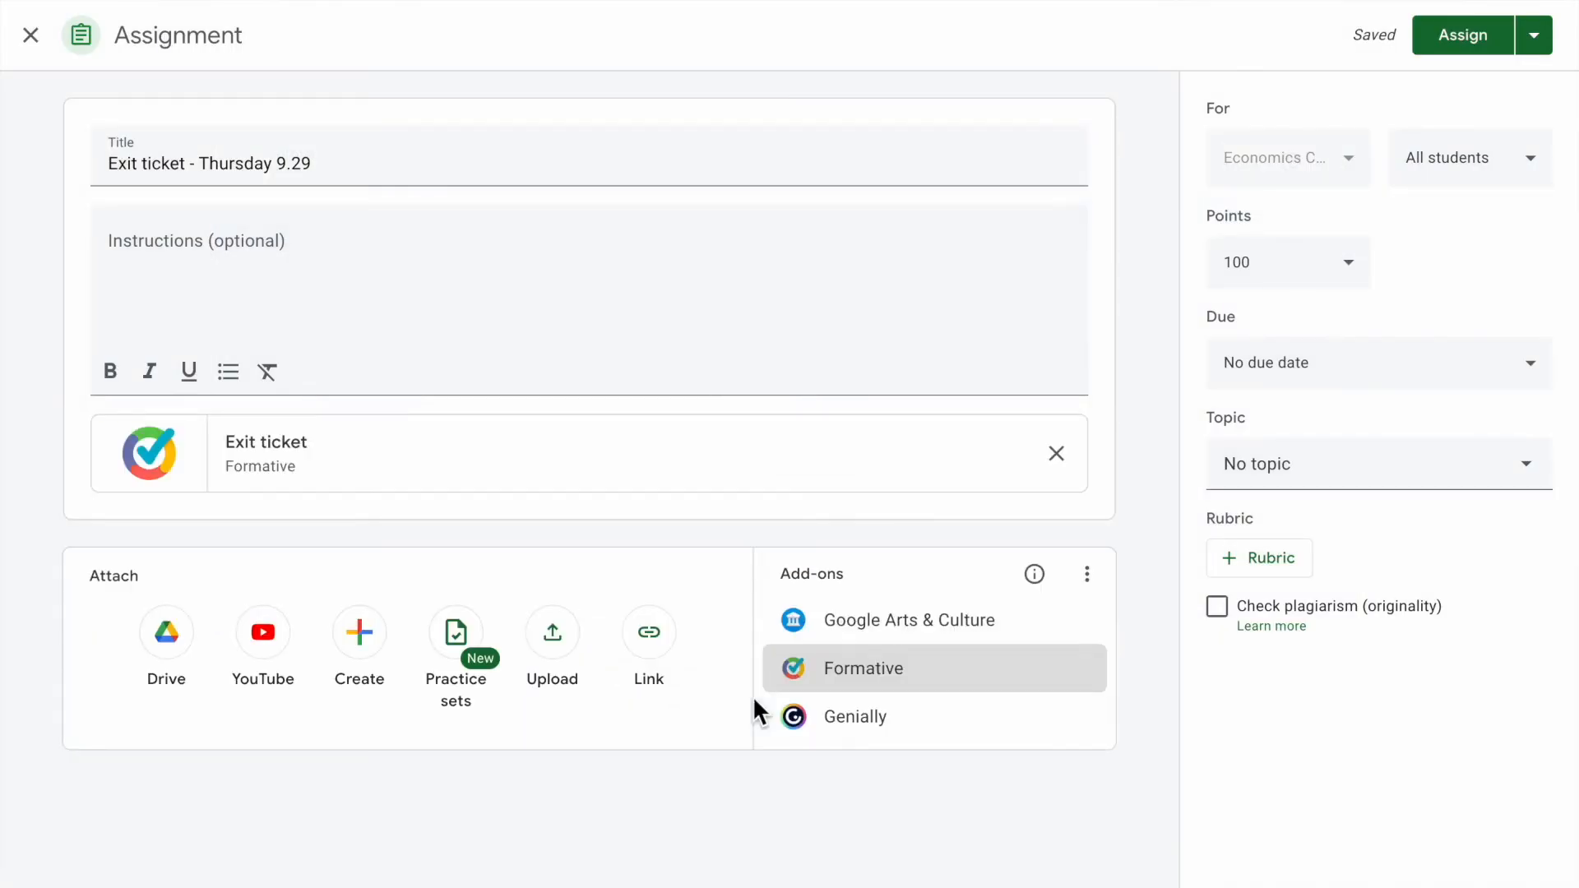
mouse_move(1500, 48)
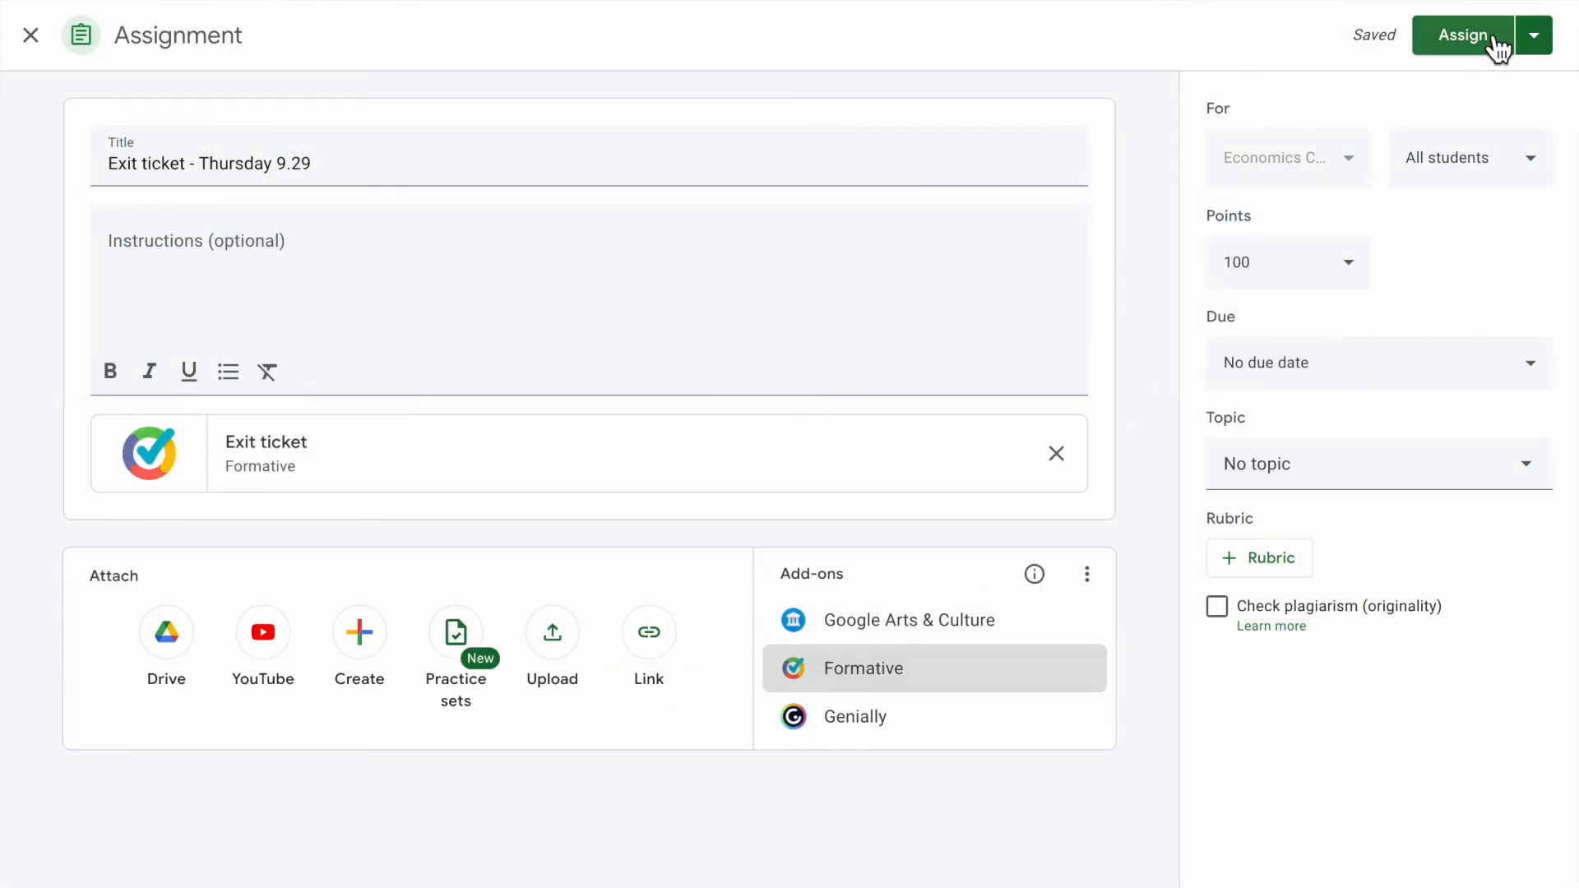
click(1463, 34)
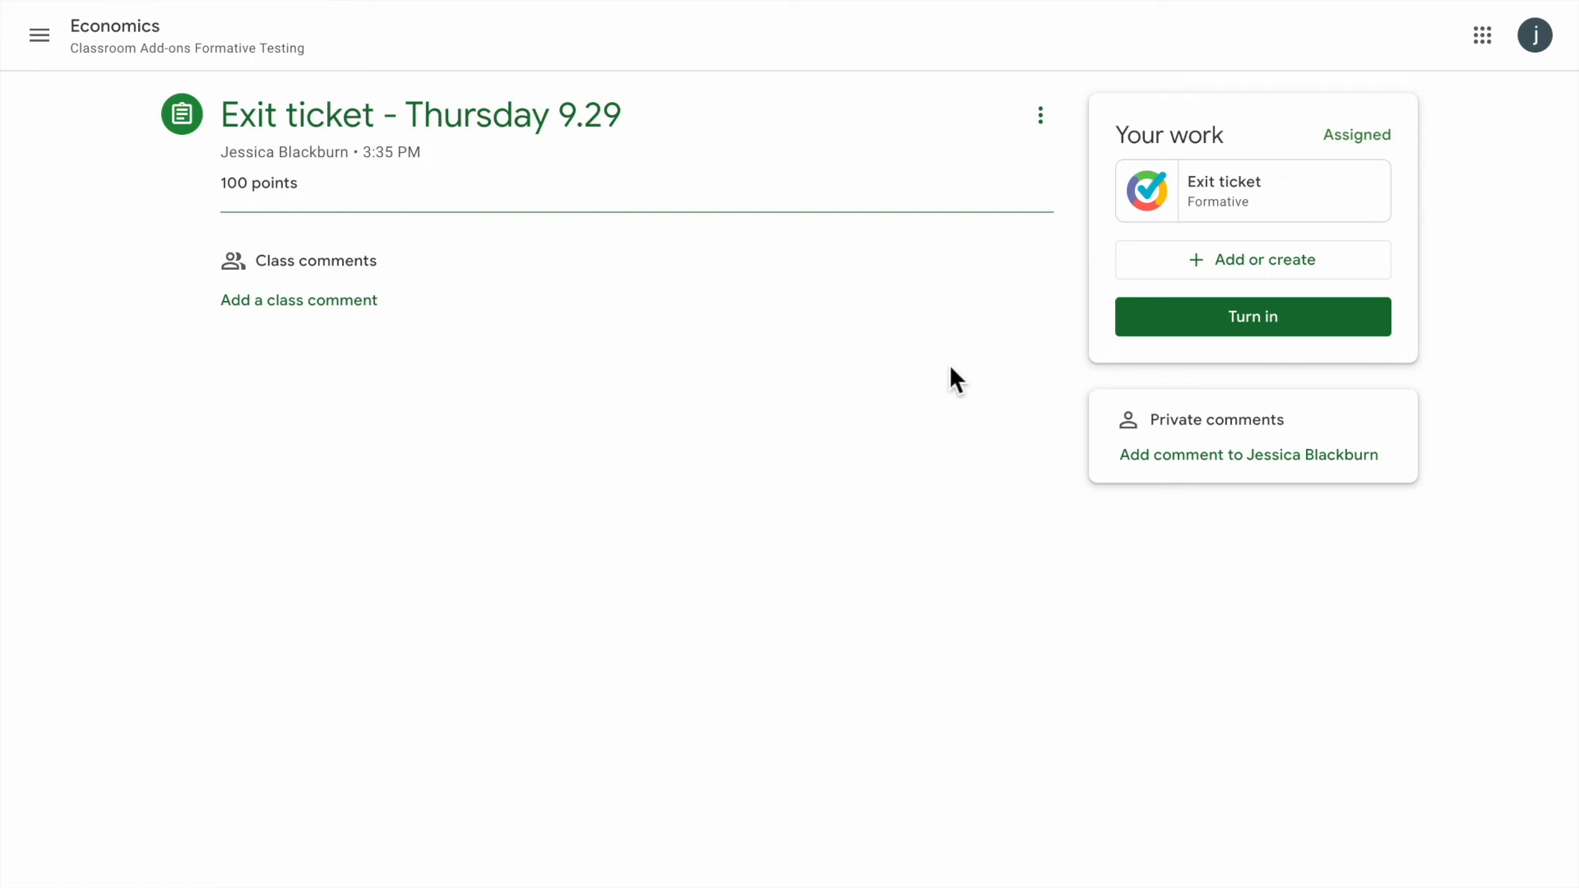
Step: As the student, type an inflation answer in Exit ticket, submit, and turn it in
click(1252, 189)
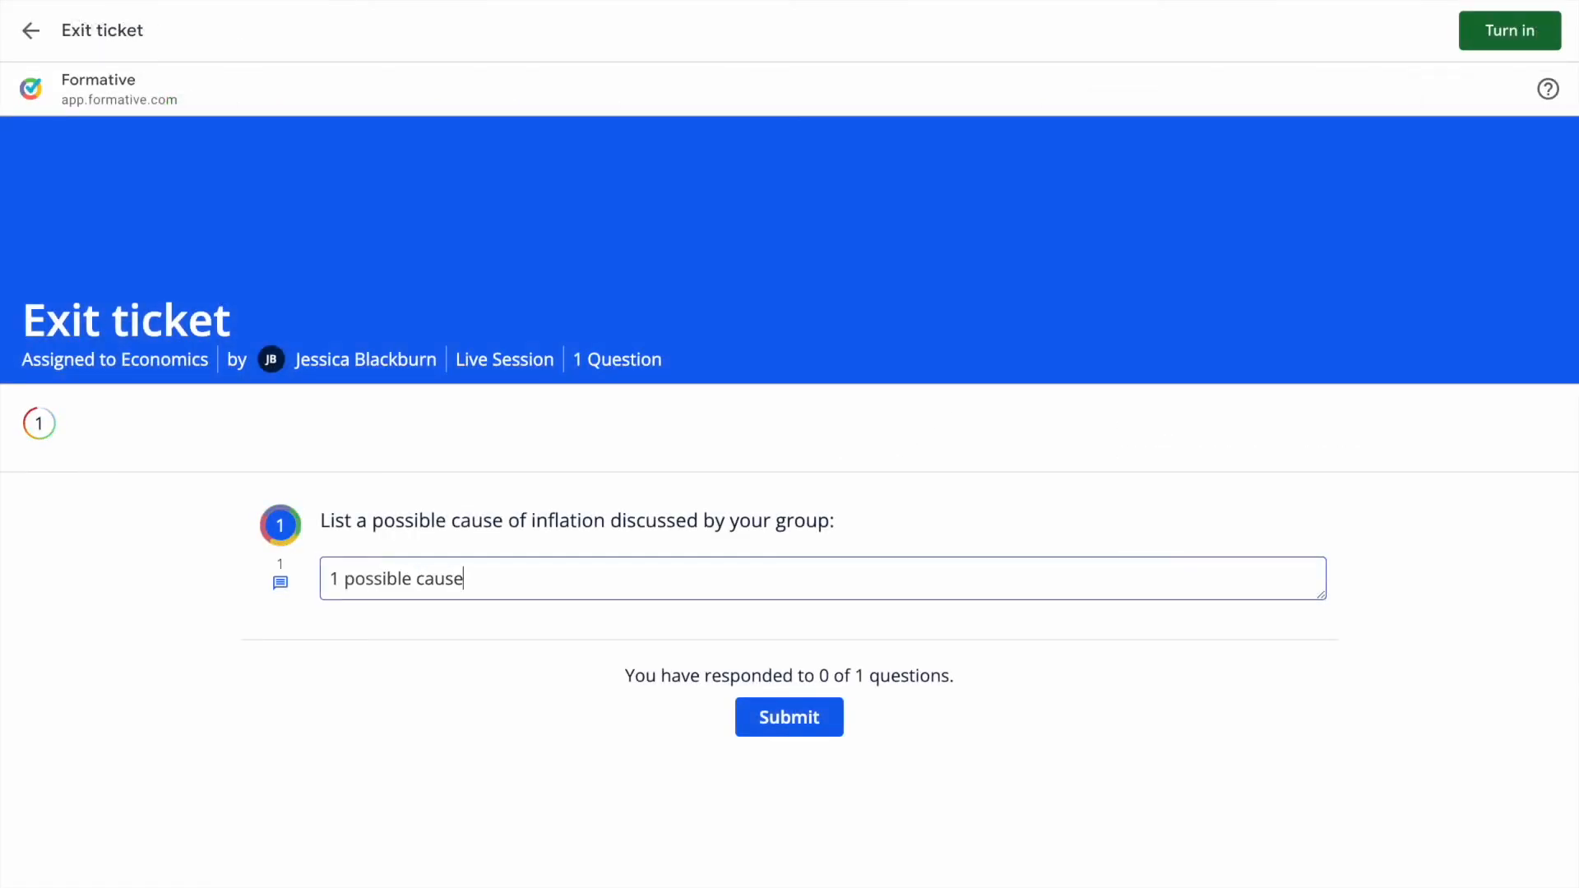
text(of inflati)
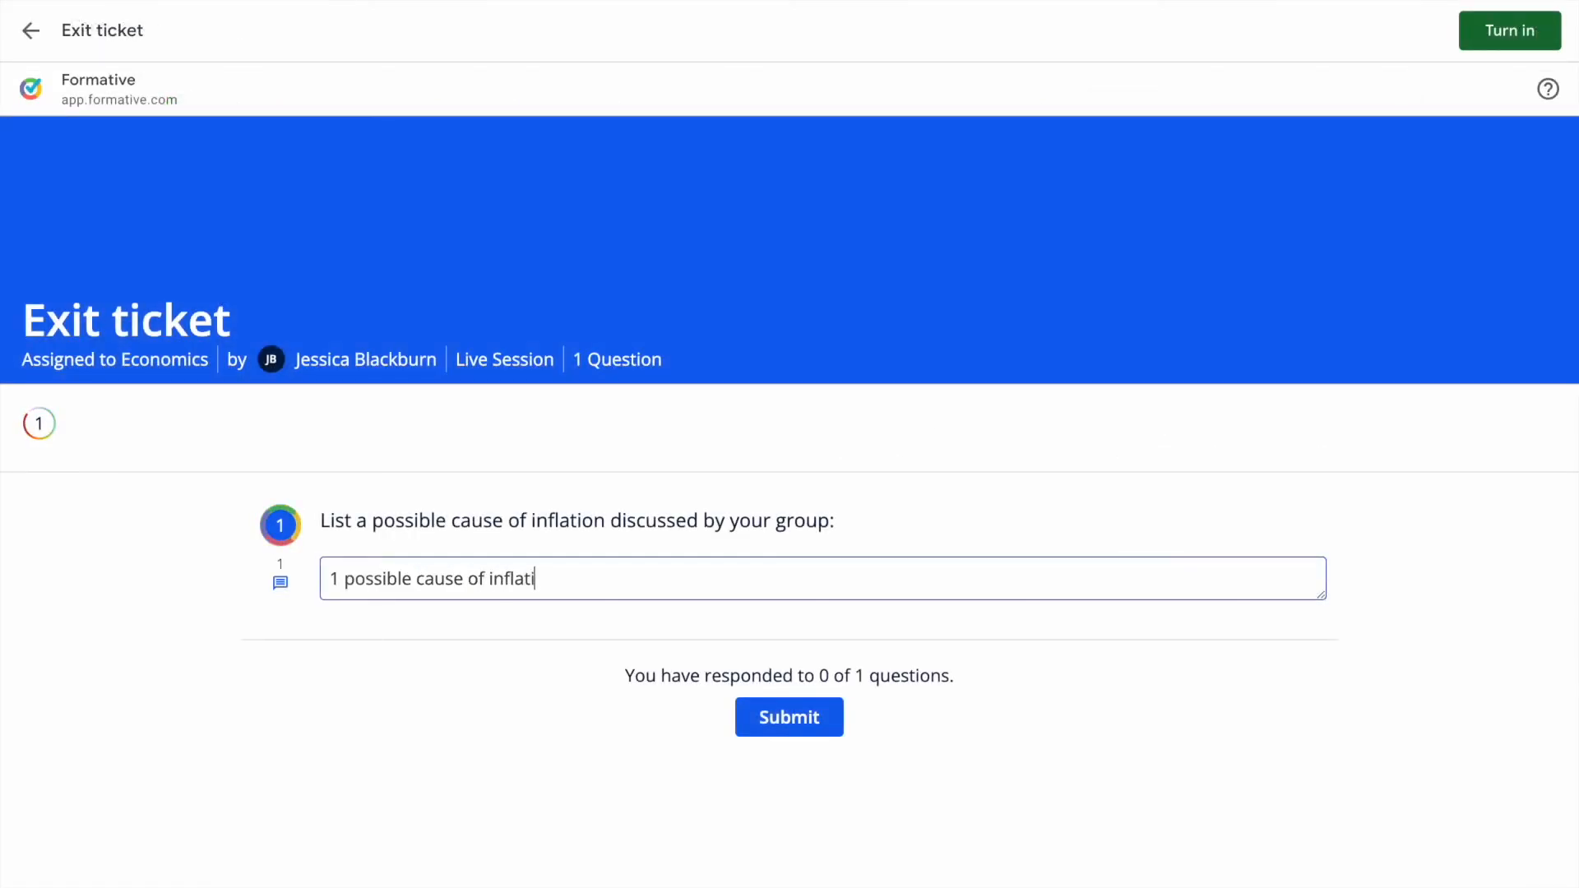
click(1508, 30)
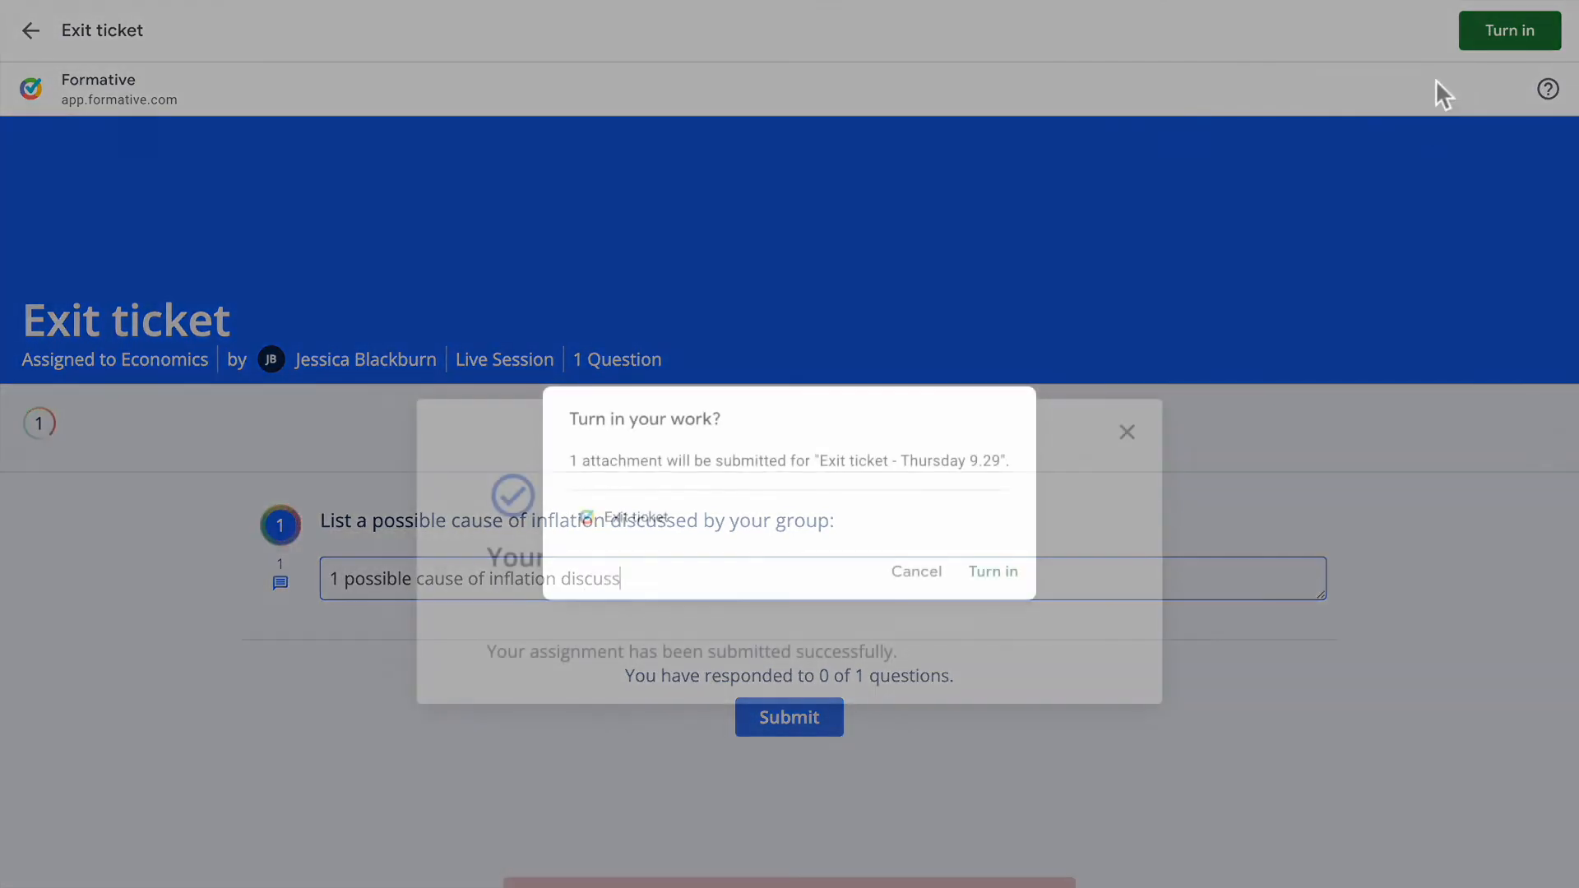
click(992, 570)
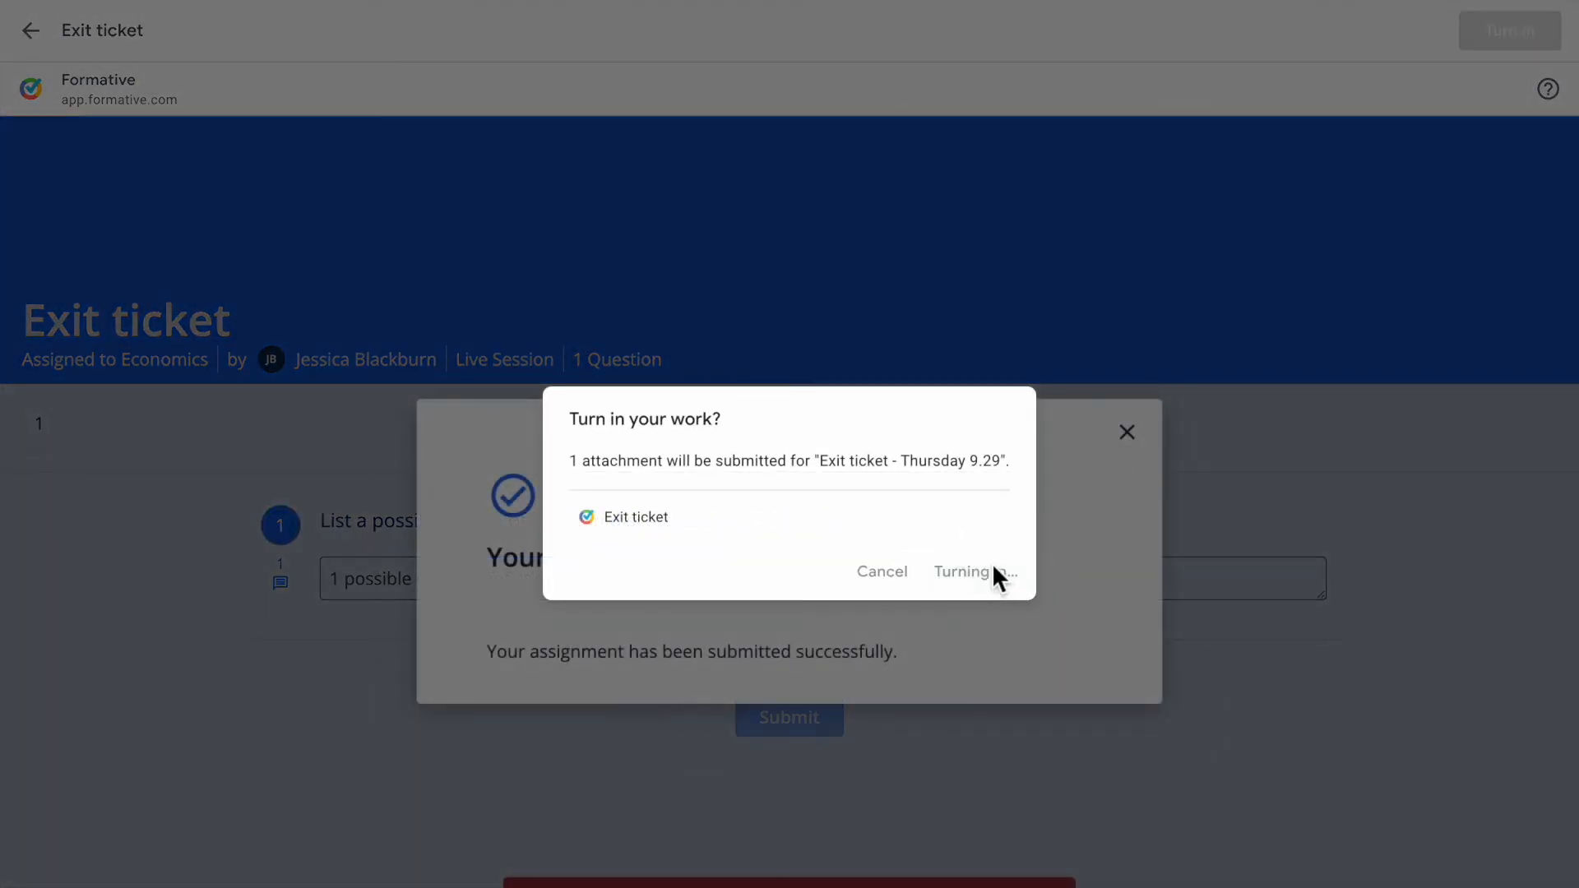
click(973, 571)
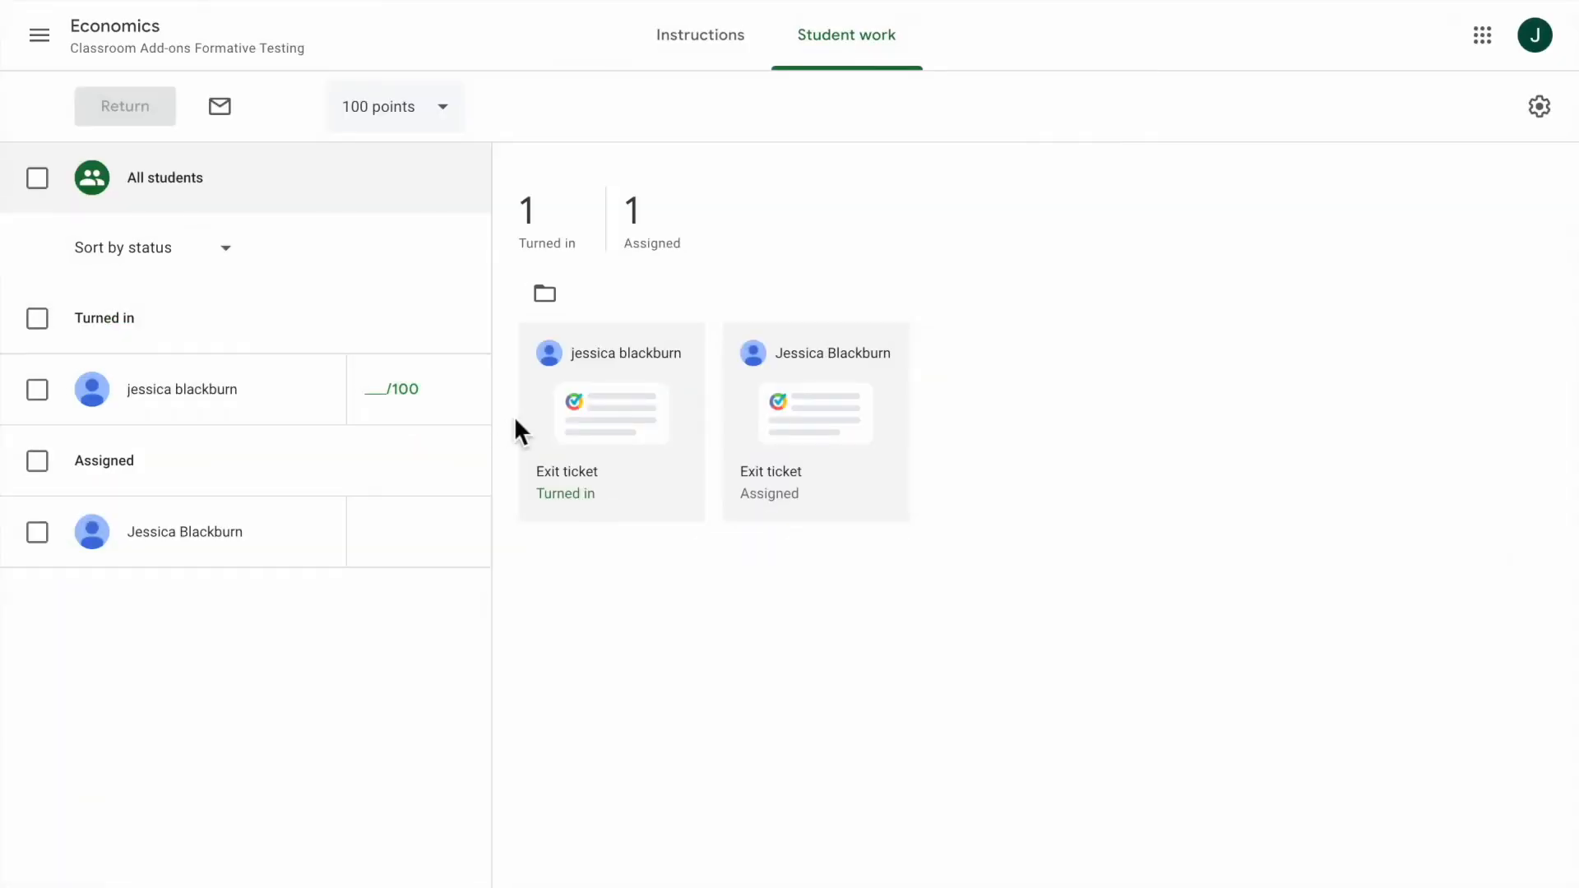
Step: Open the Turned in student's Exit ticket submission in the grading view
click(611, 414)
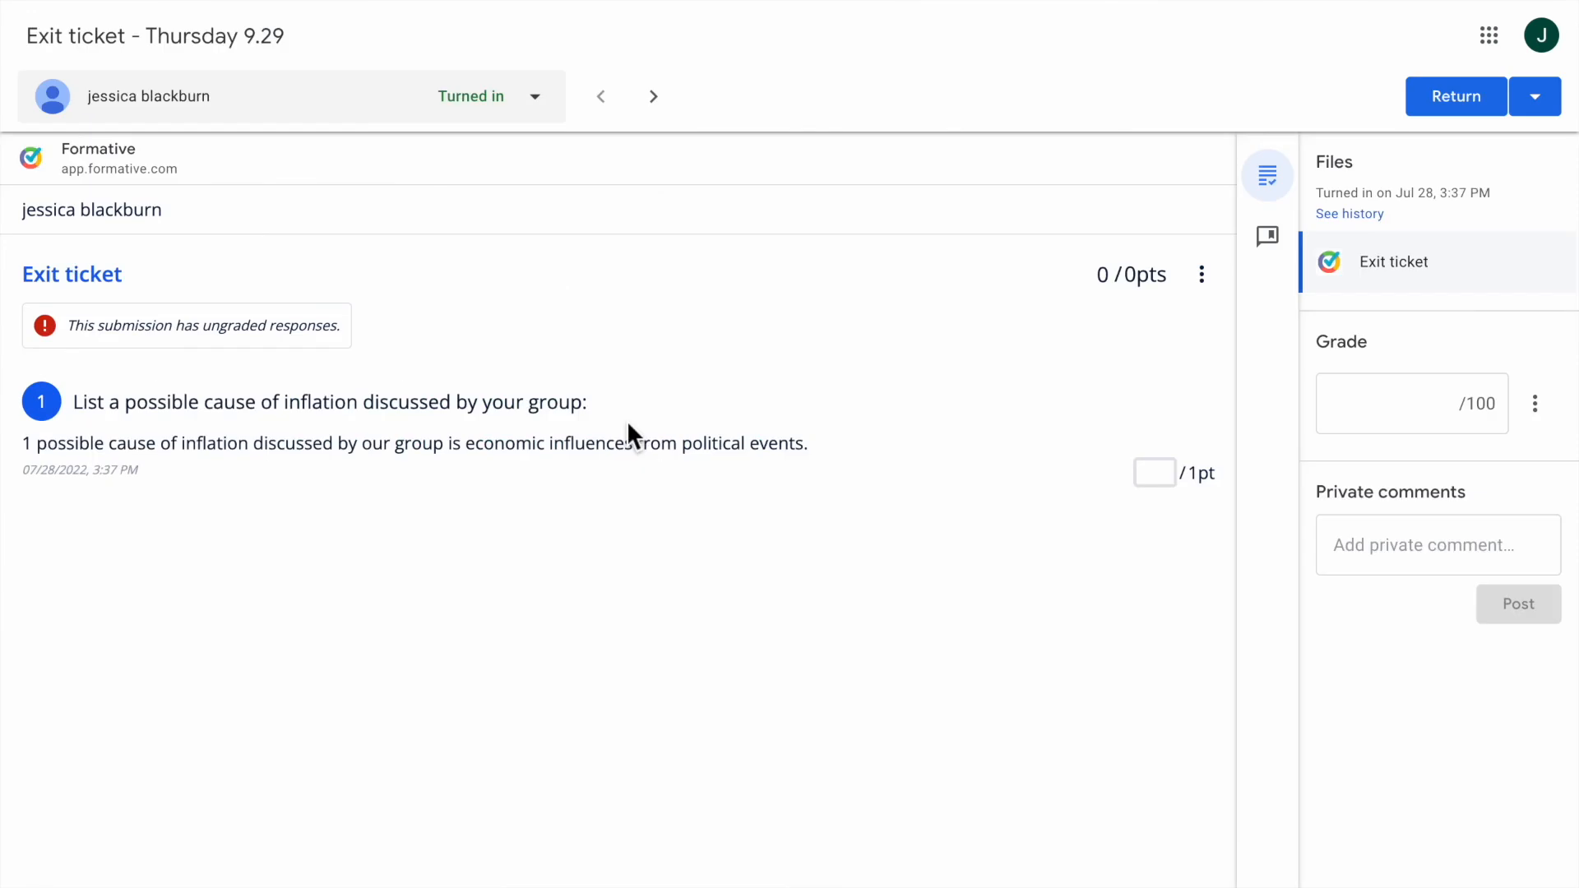
mouse_move(1116, 513)
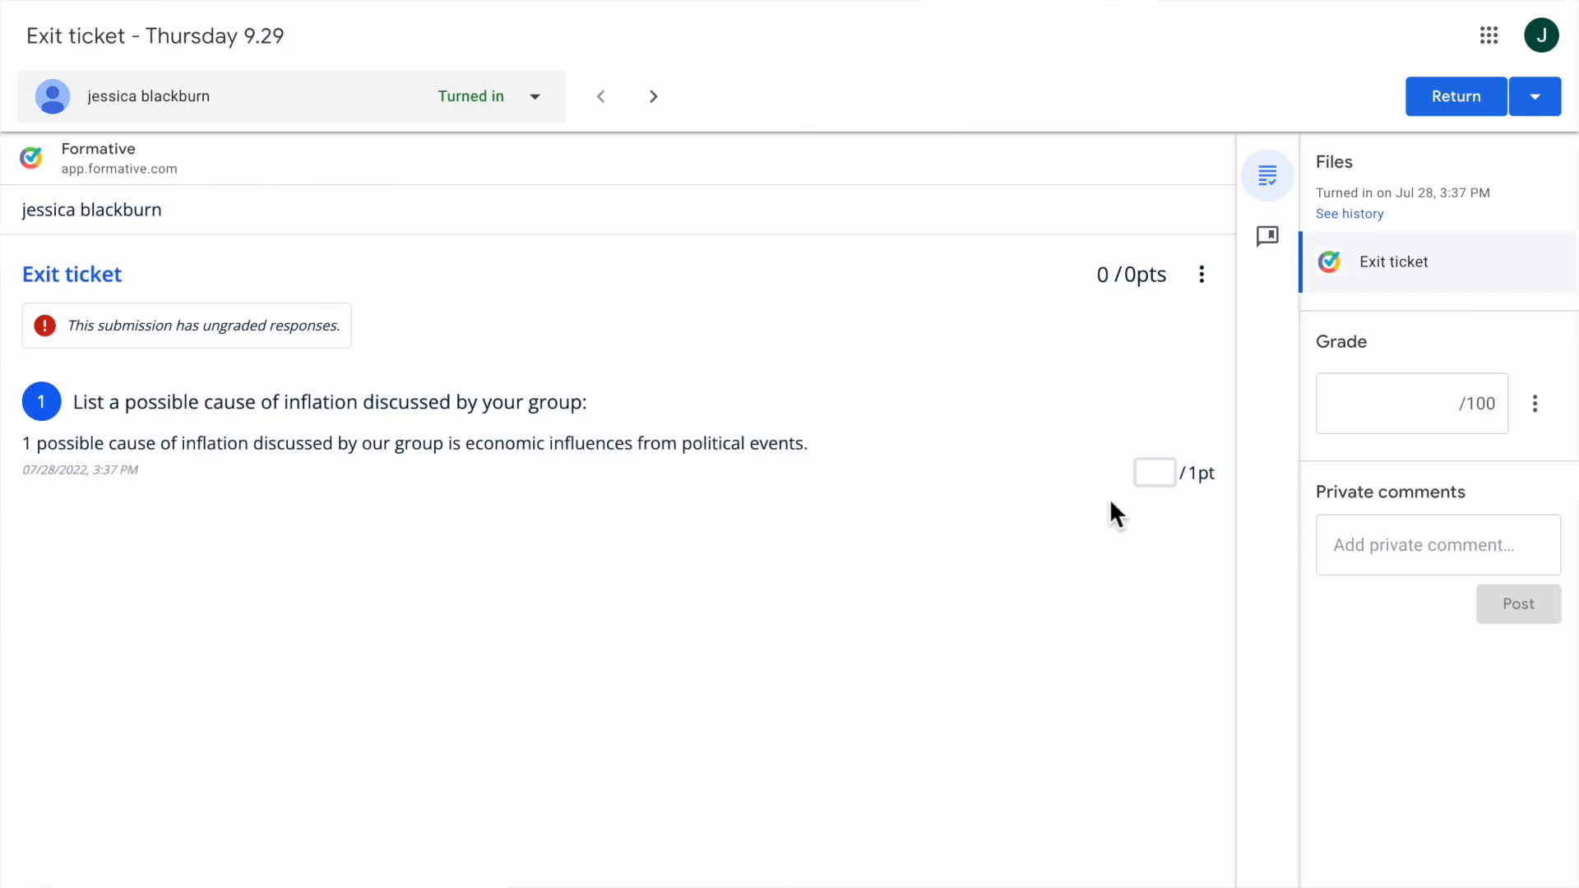